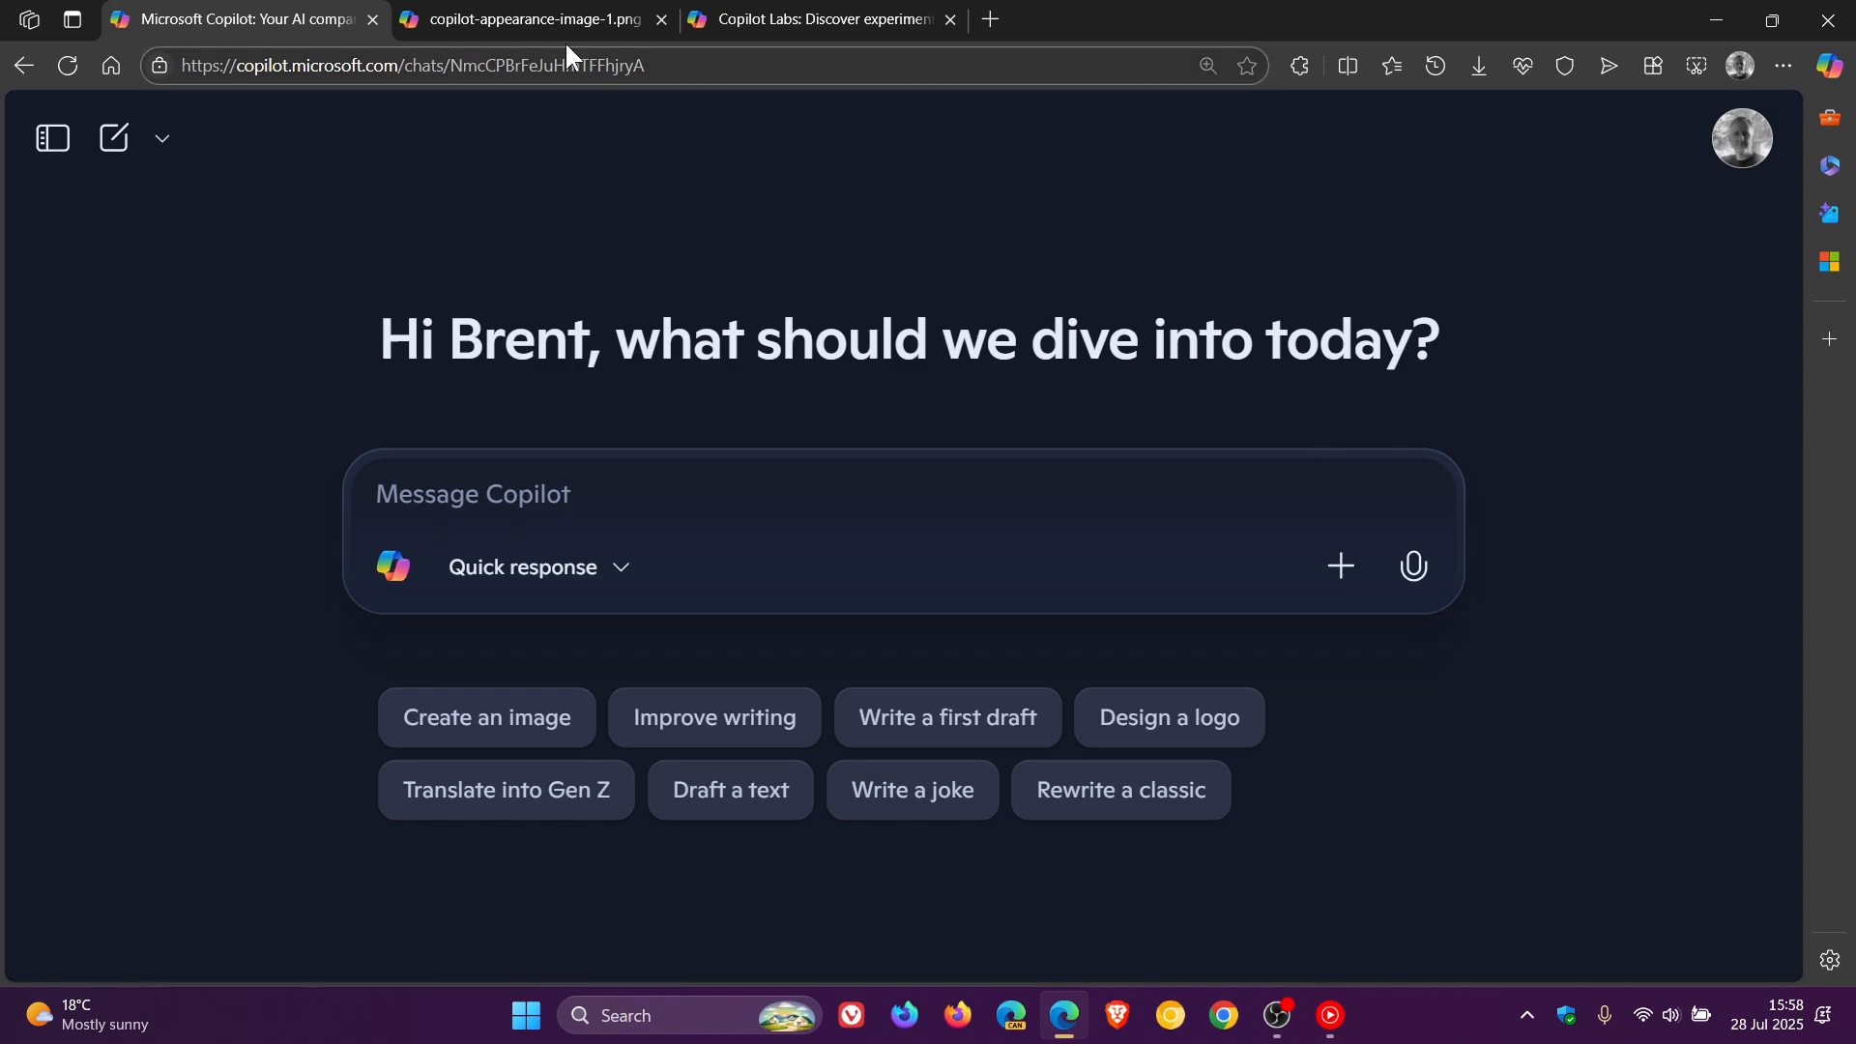
View the copilot-appearance-image-1.png tab showing four expressive blob-shaped Copilot faces.
{"action": "left_click", "coordinate": [520, 19]}
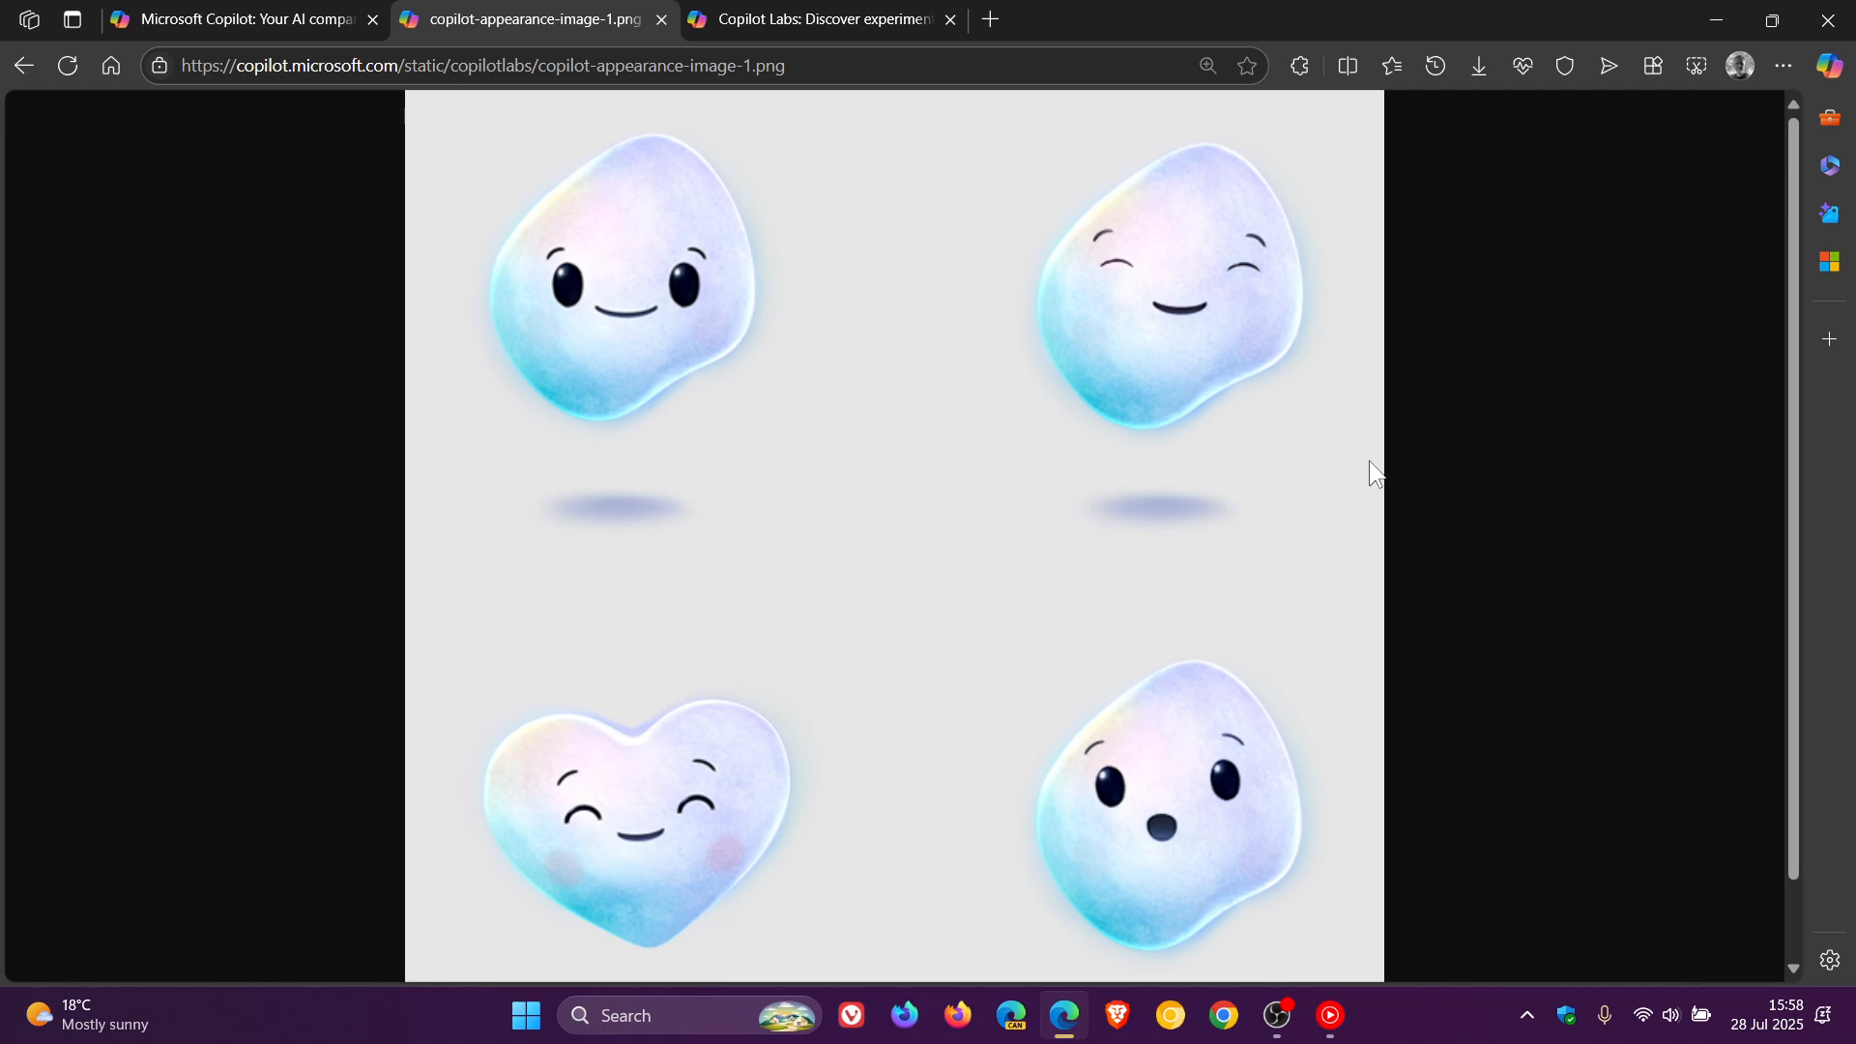
{"action": "mouse_move", "coordinate": [1338, 408]}
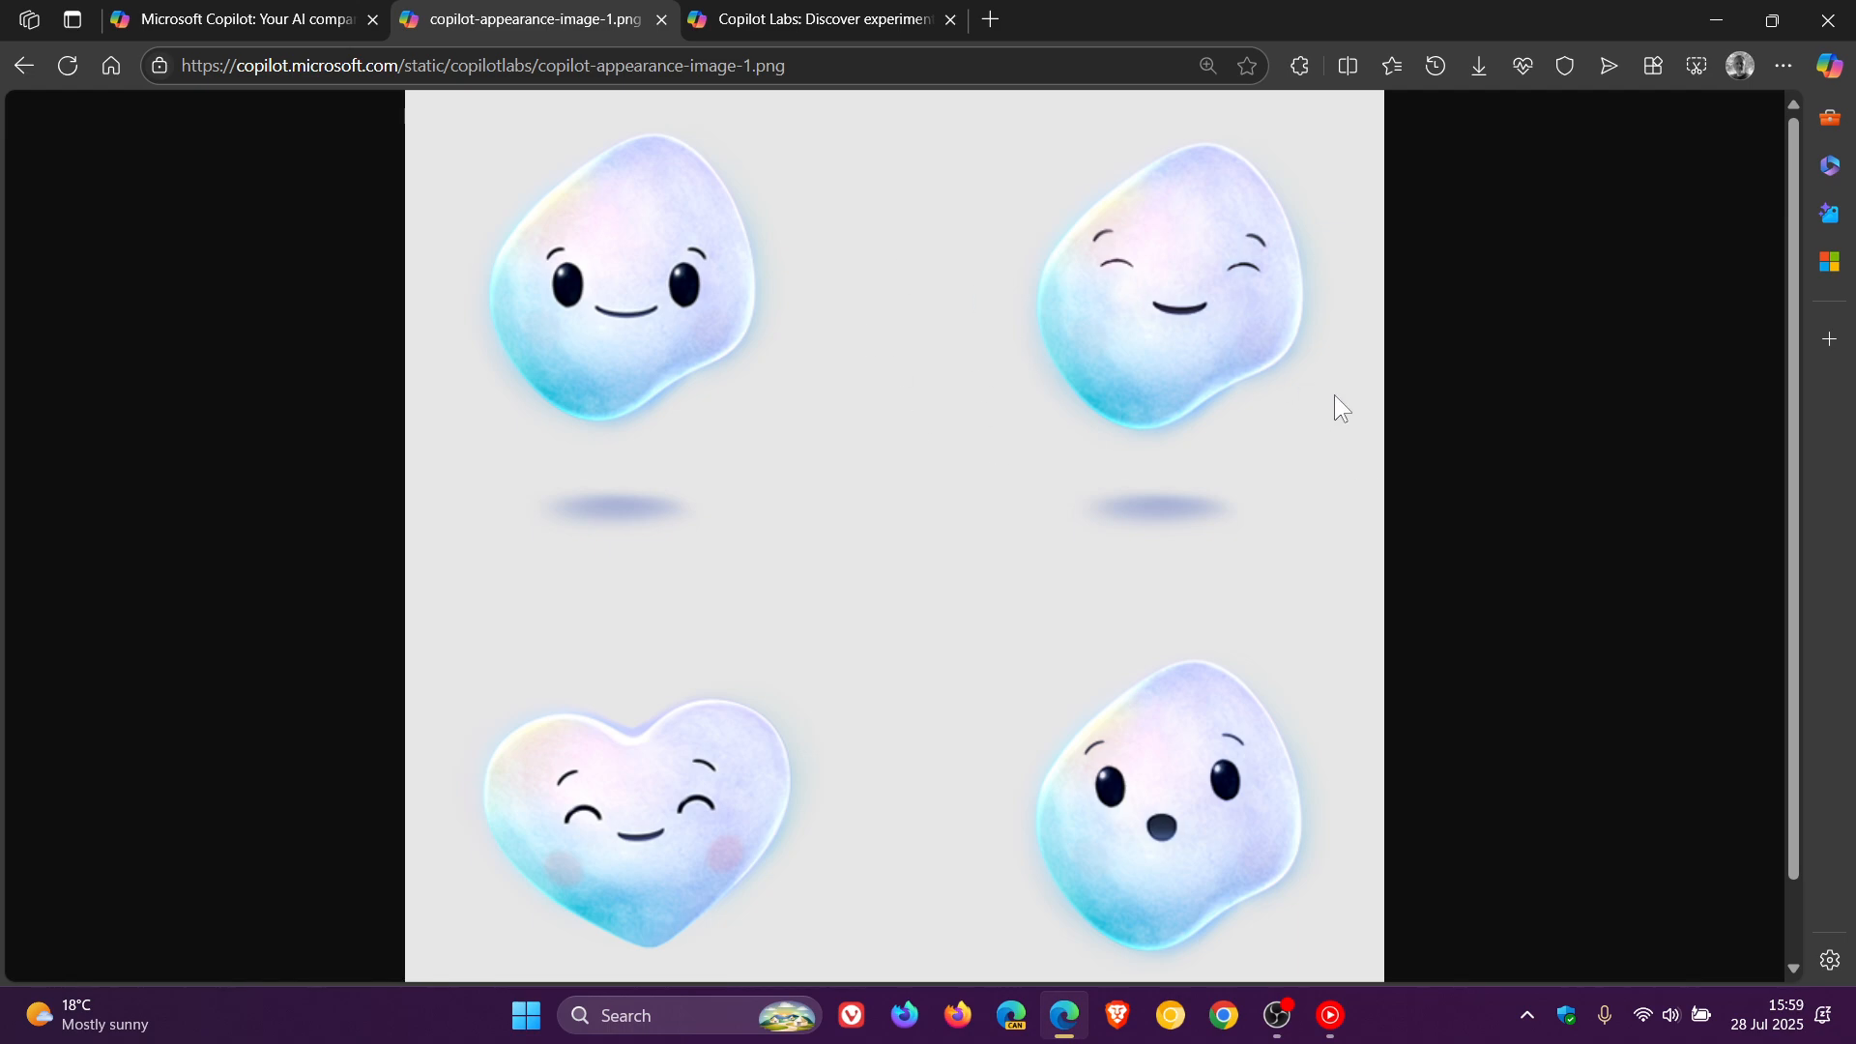
{"action": "mouse_move", "coordinate": [1356, 392]}
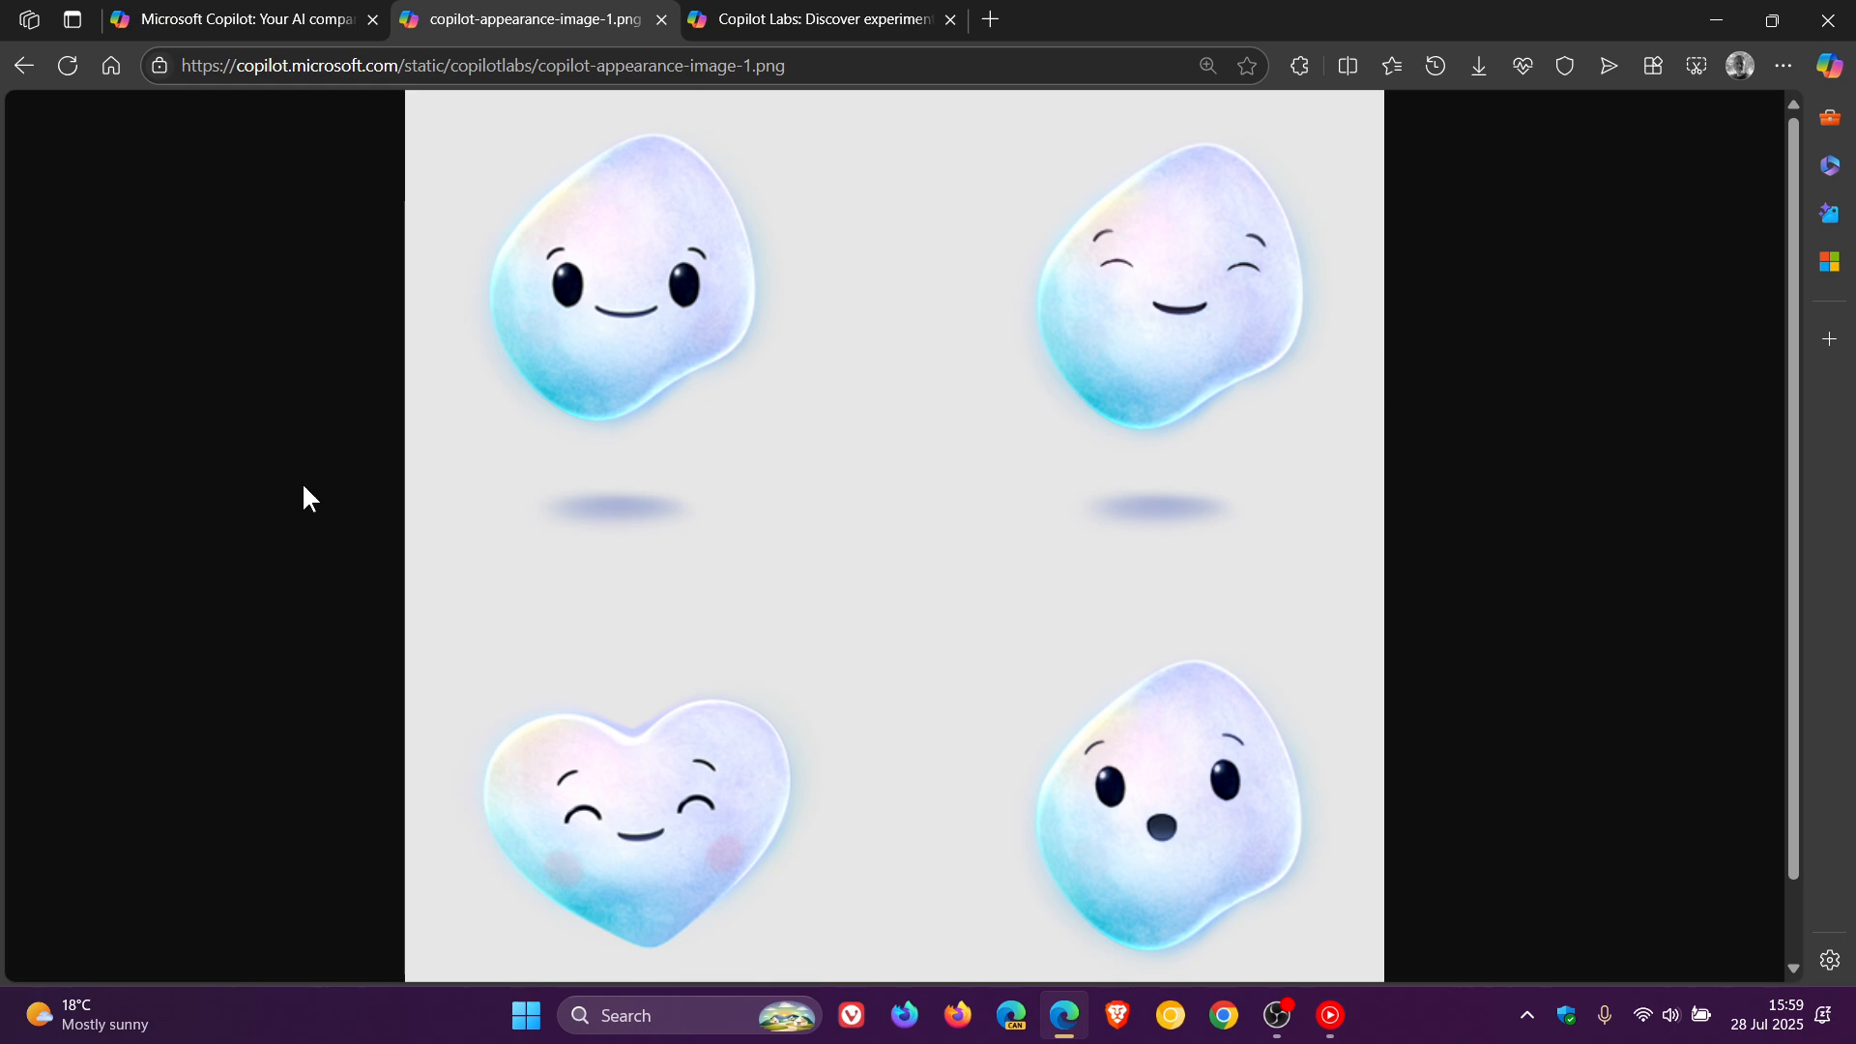
{"action": "mouse_move", "coordinate": [1455, 683]}
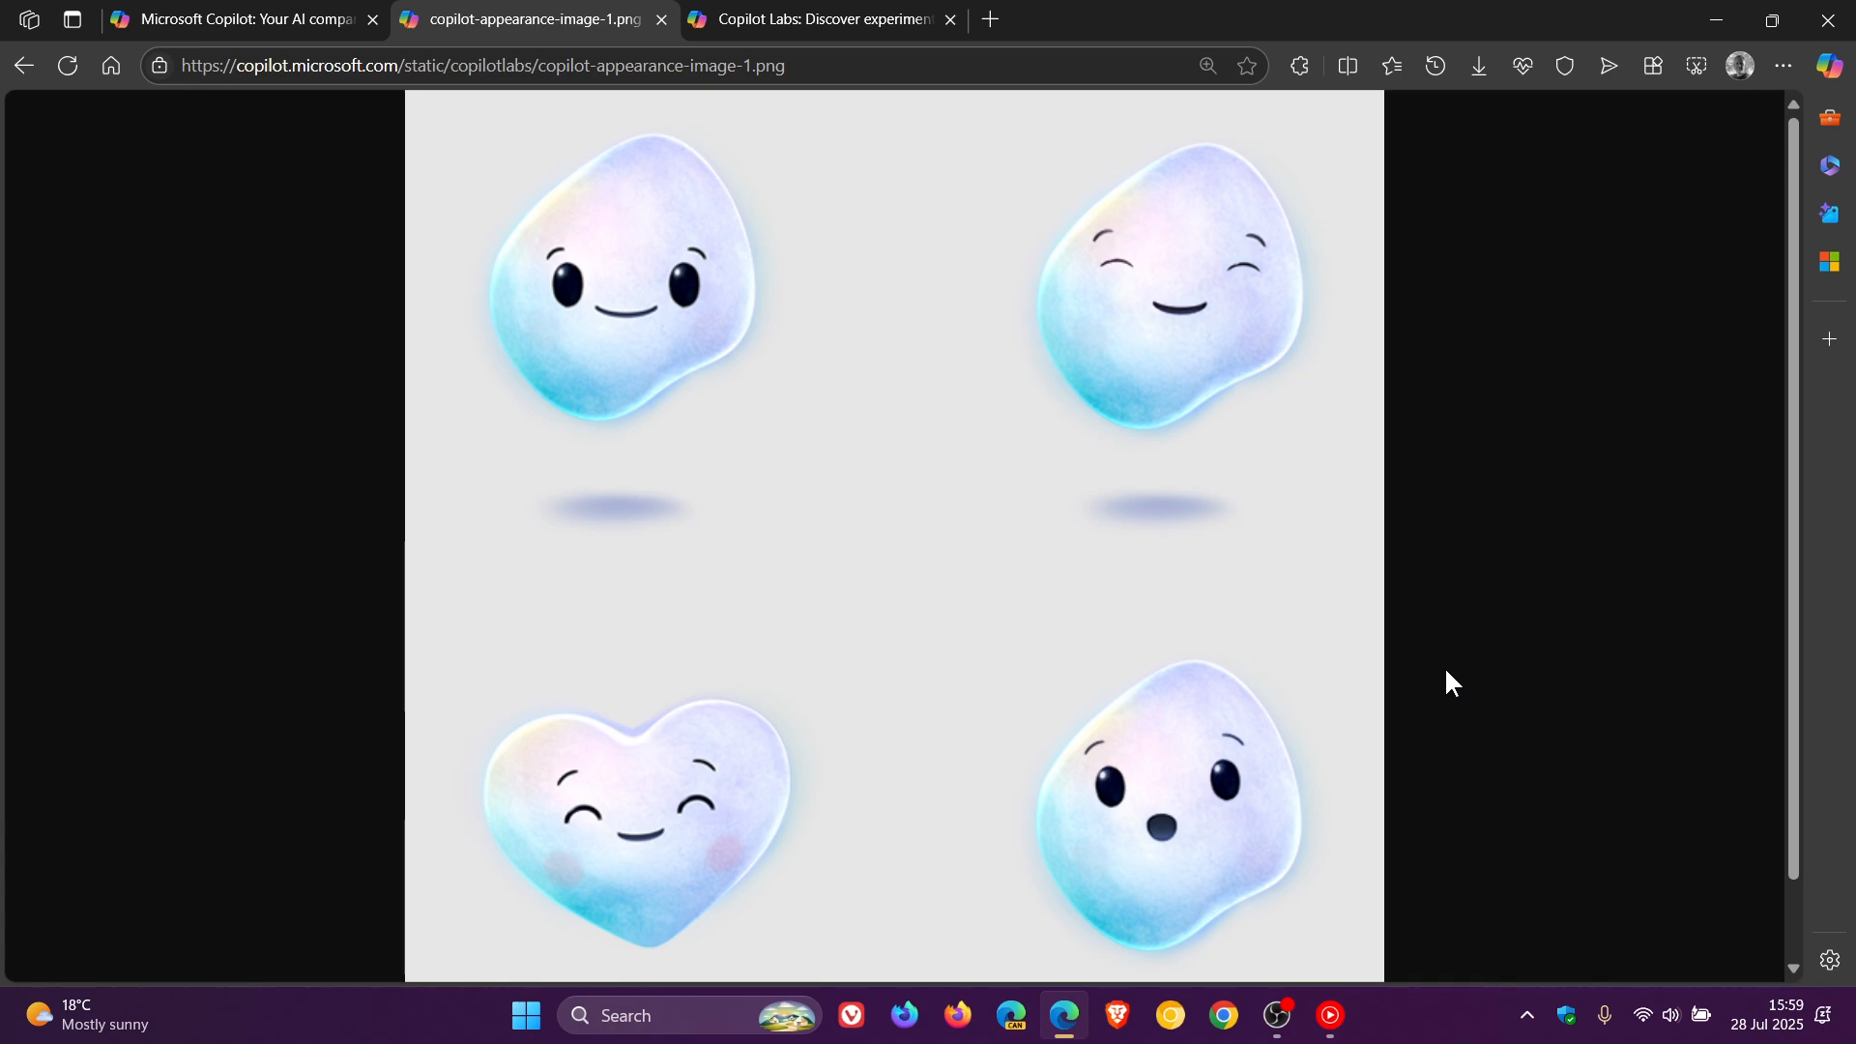
{"action": "mouse_move", "coordinate": [1452, 578]}
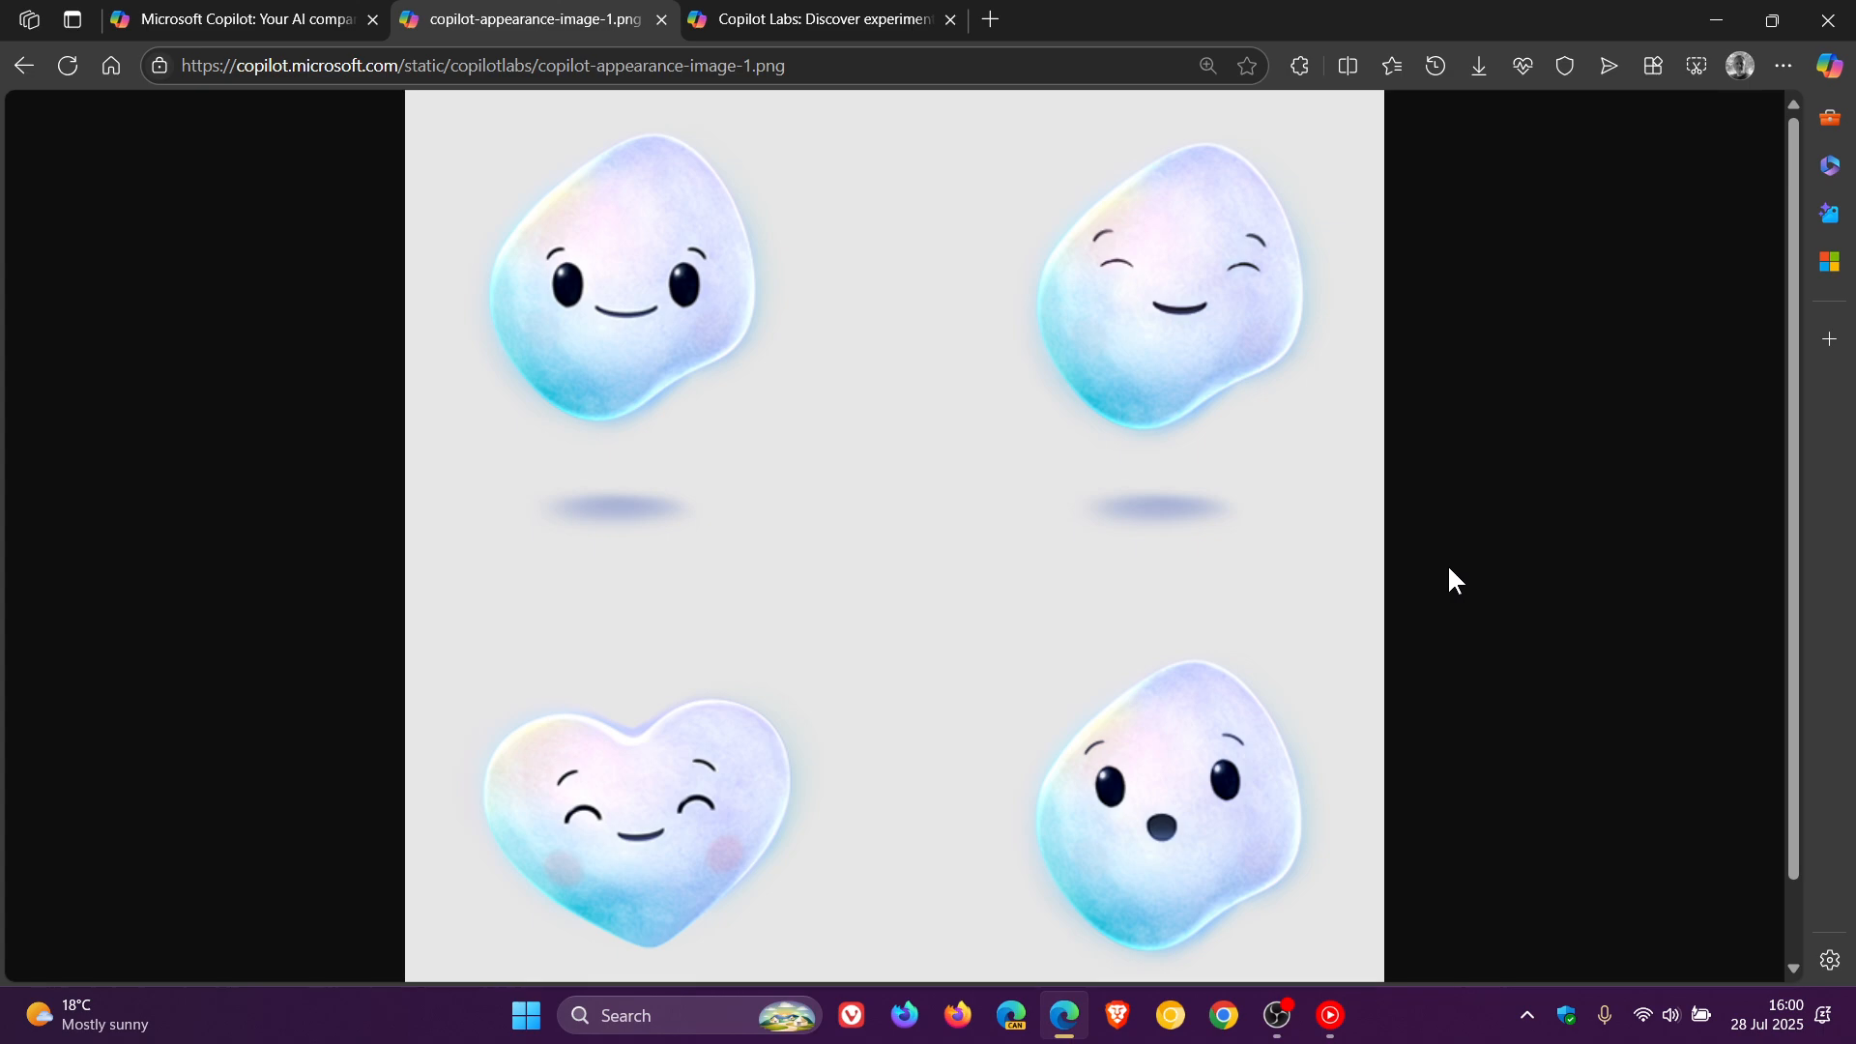
{"action": "mouse_move", "coordinate": [997, 211]}
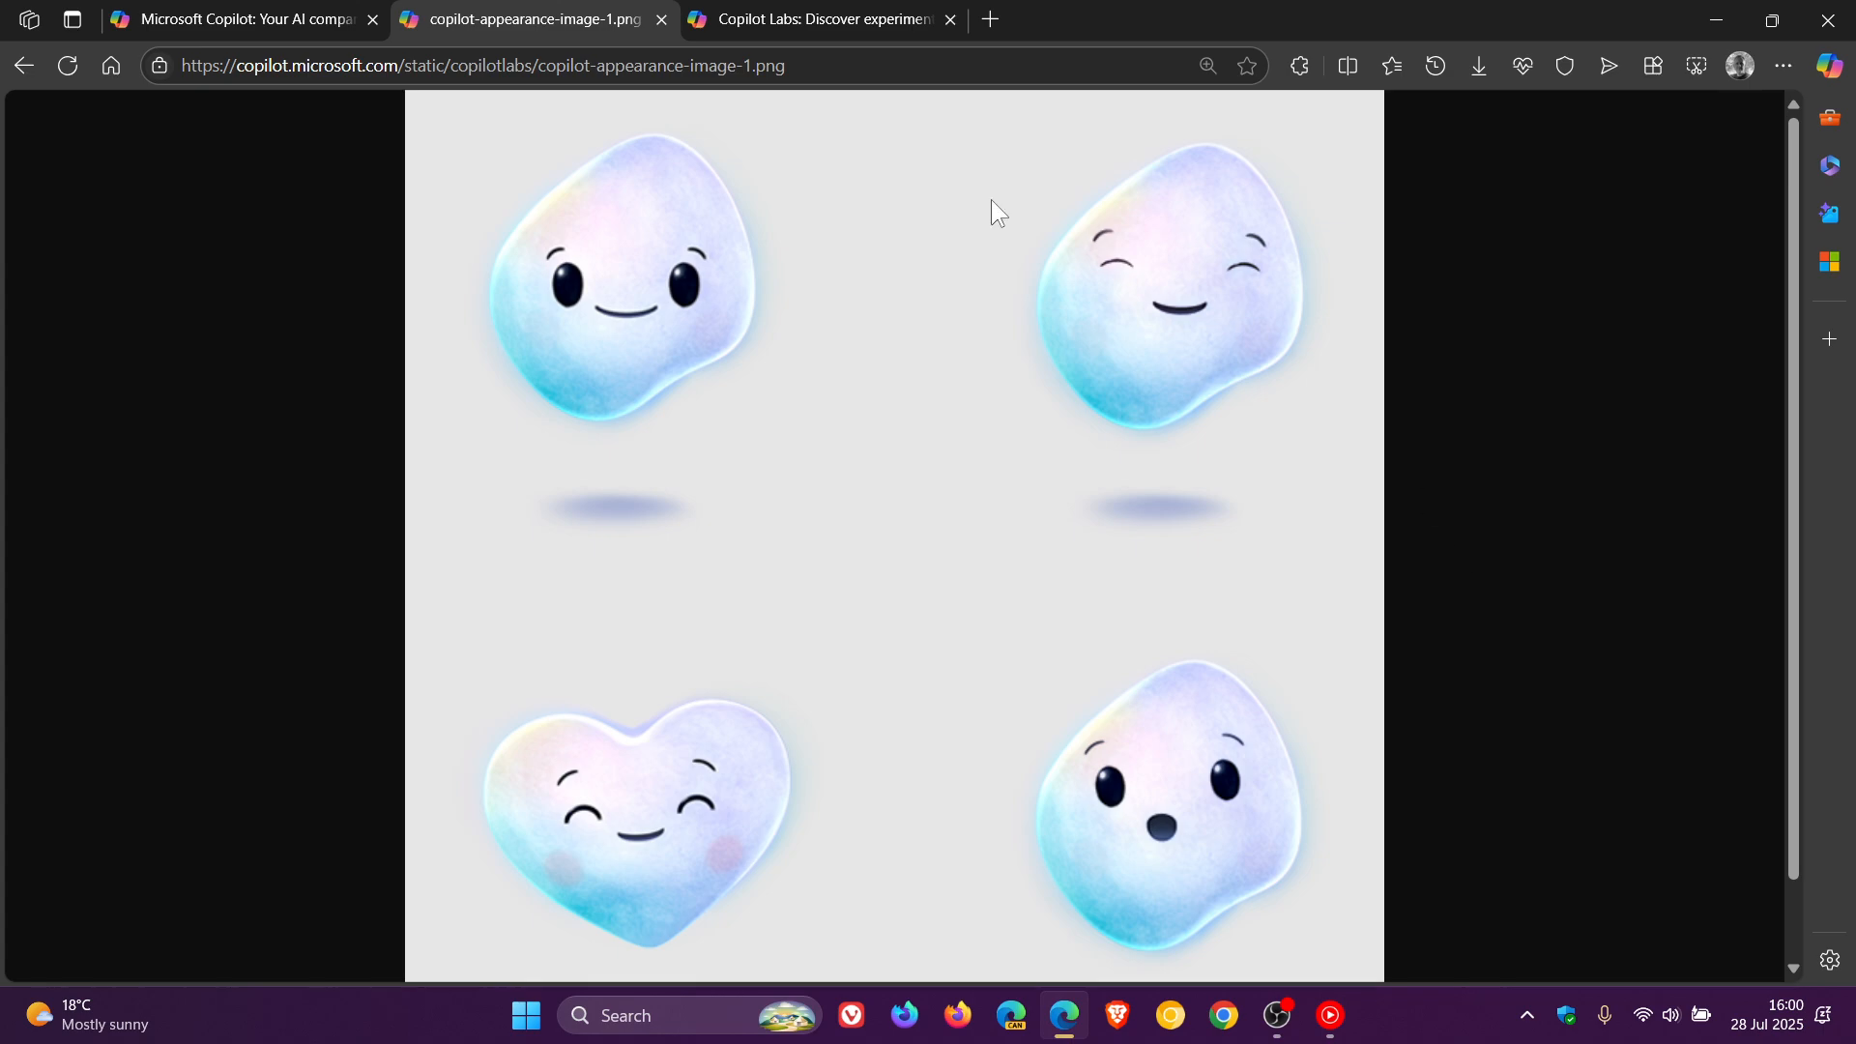
Play the Copilot Appearance demo video on the Labs page up to its early-access announcement.
{"action": "left_click", "coordinate": [816, 19]}
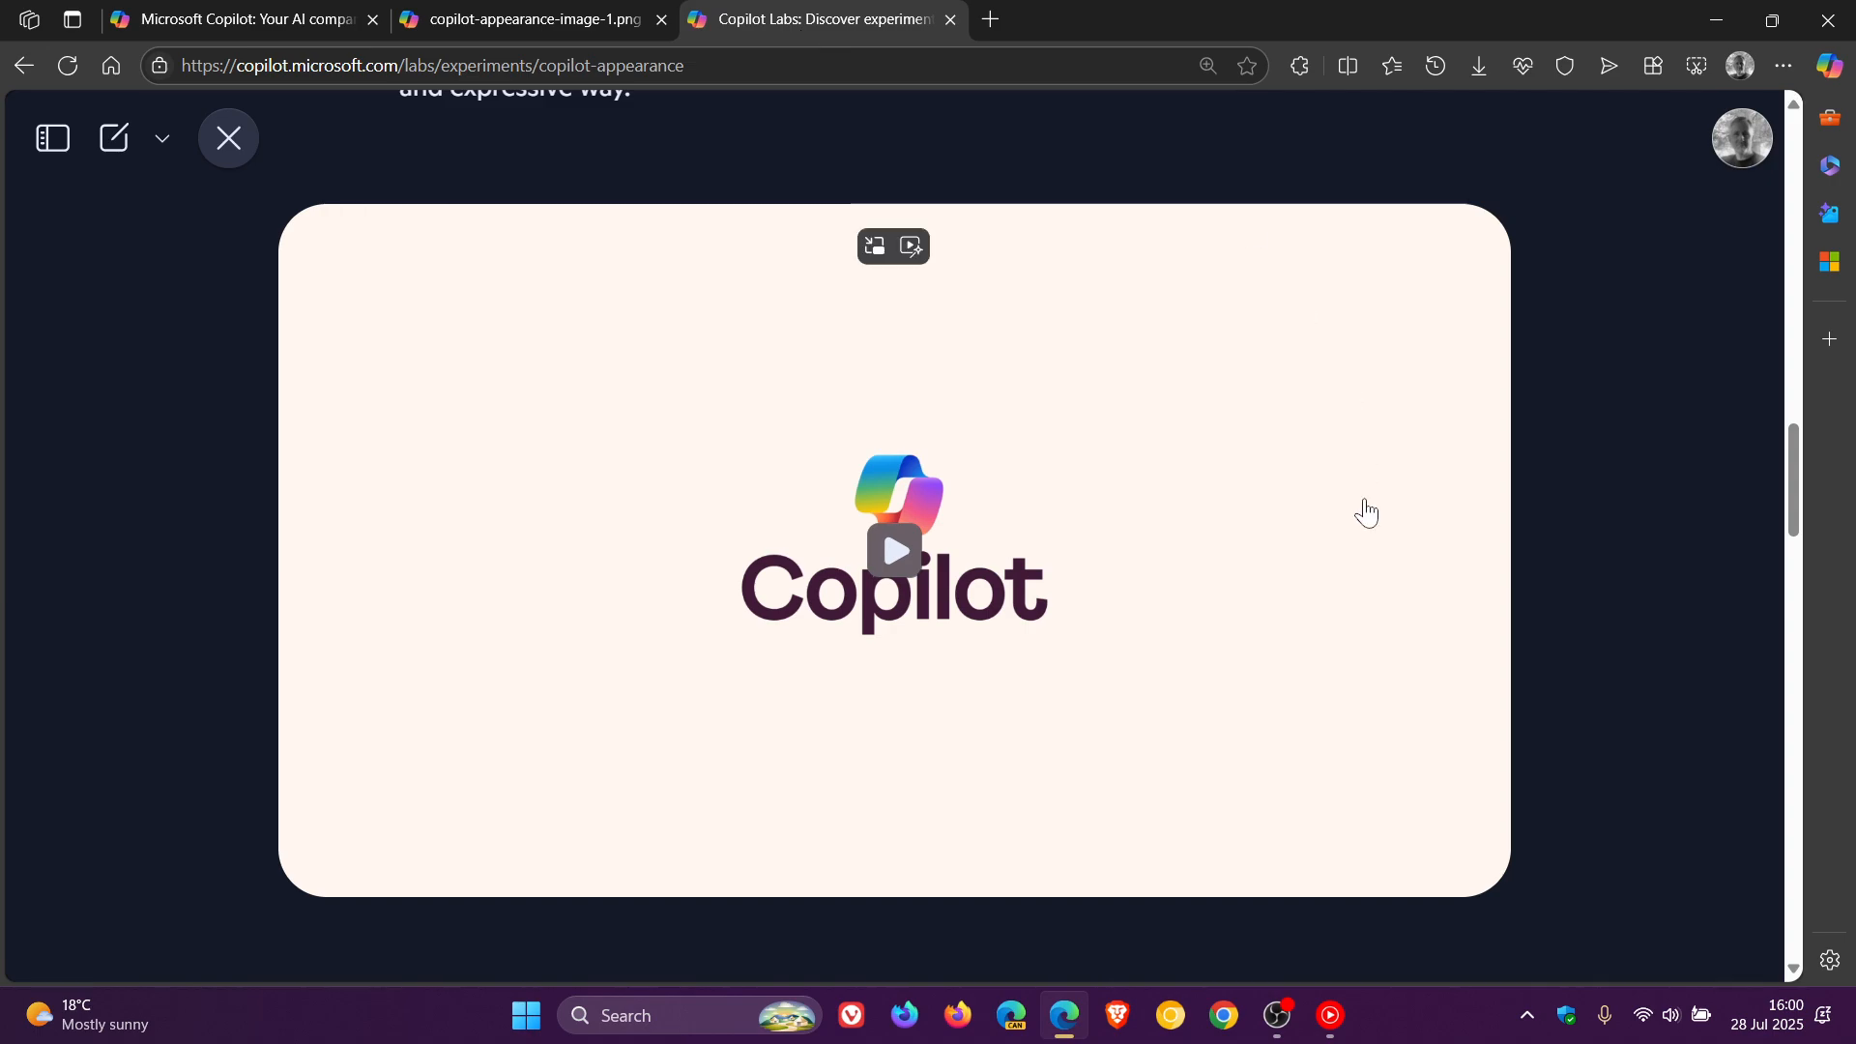
{"action": "left_click", "coordinate": [894, 549]}
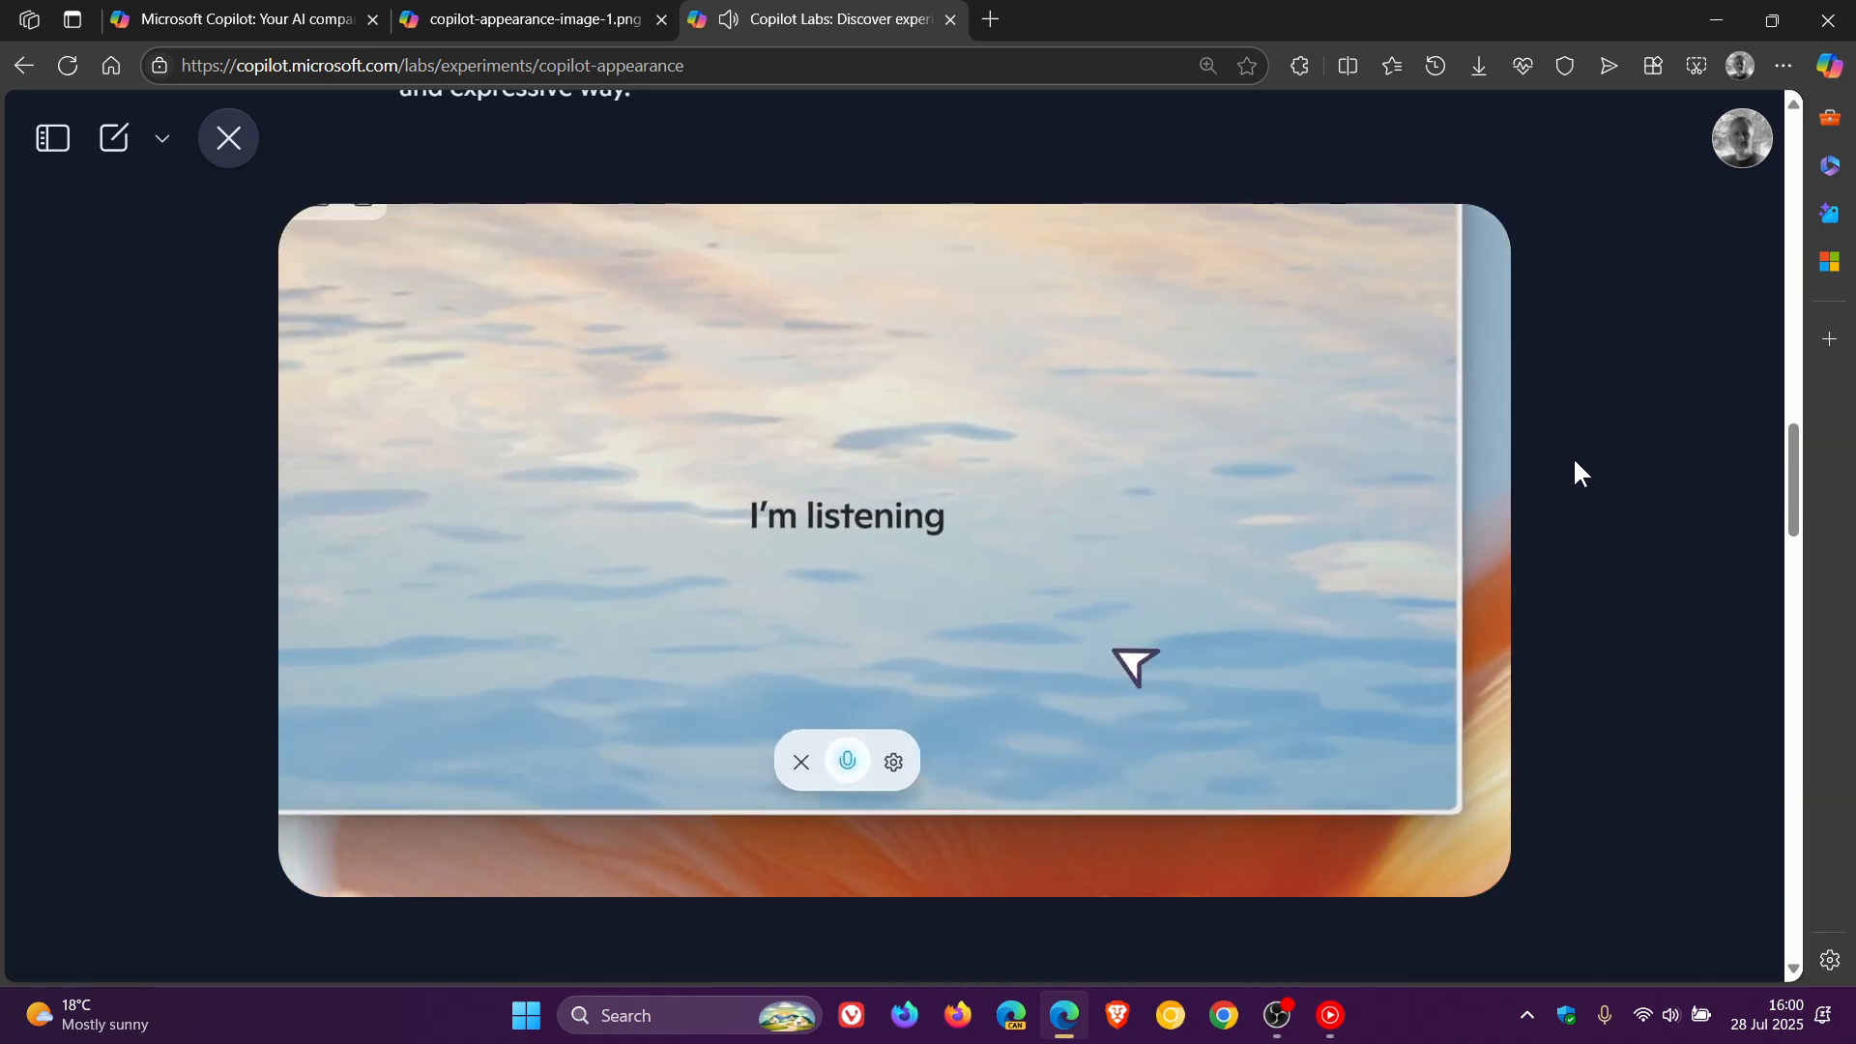
{"action": "left_click", "coordinate": [893, 762]}
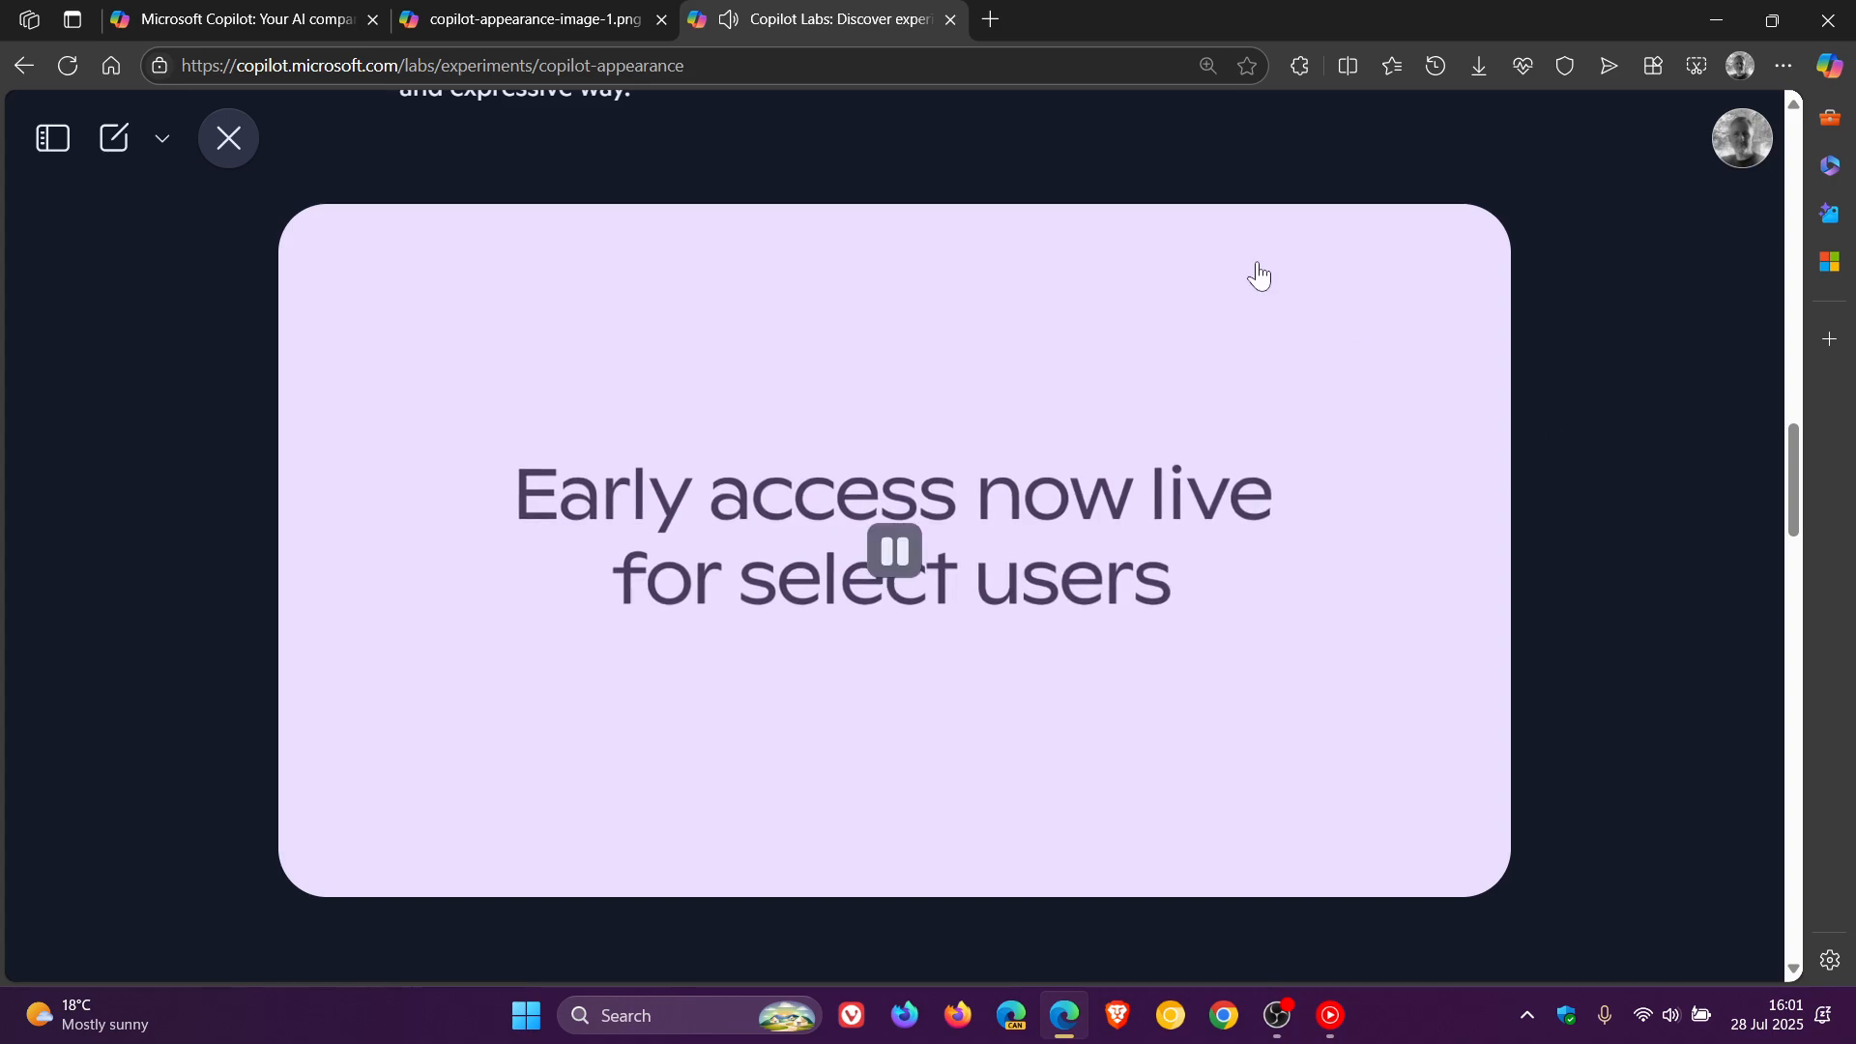
Return to the image tab with the four expressive Copilot faces.
{"action": "left_click", "coordinate": [526, 20]}
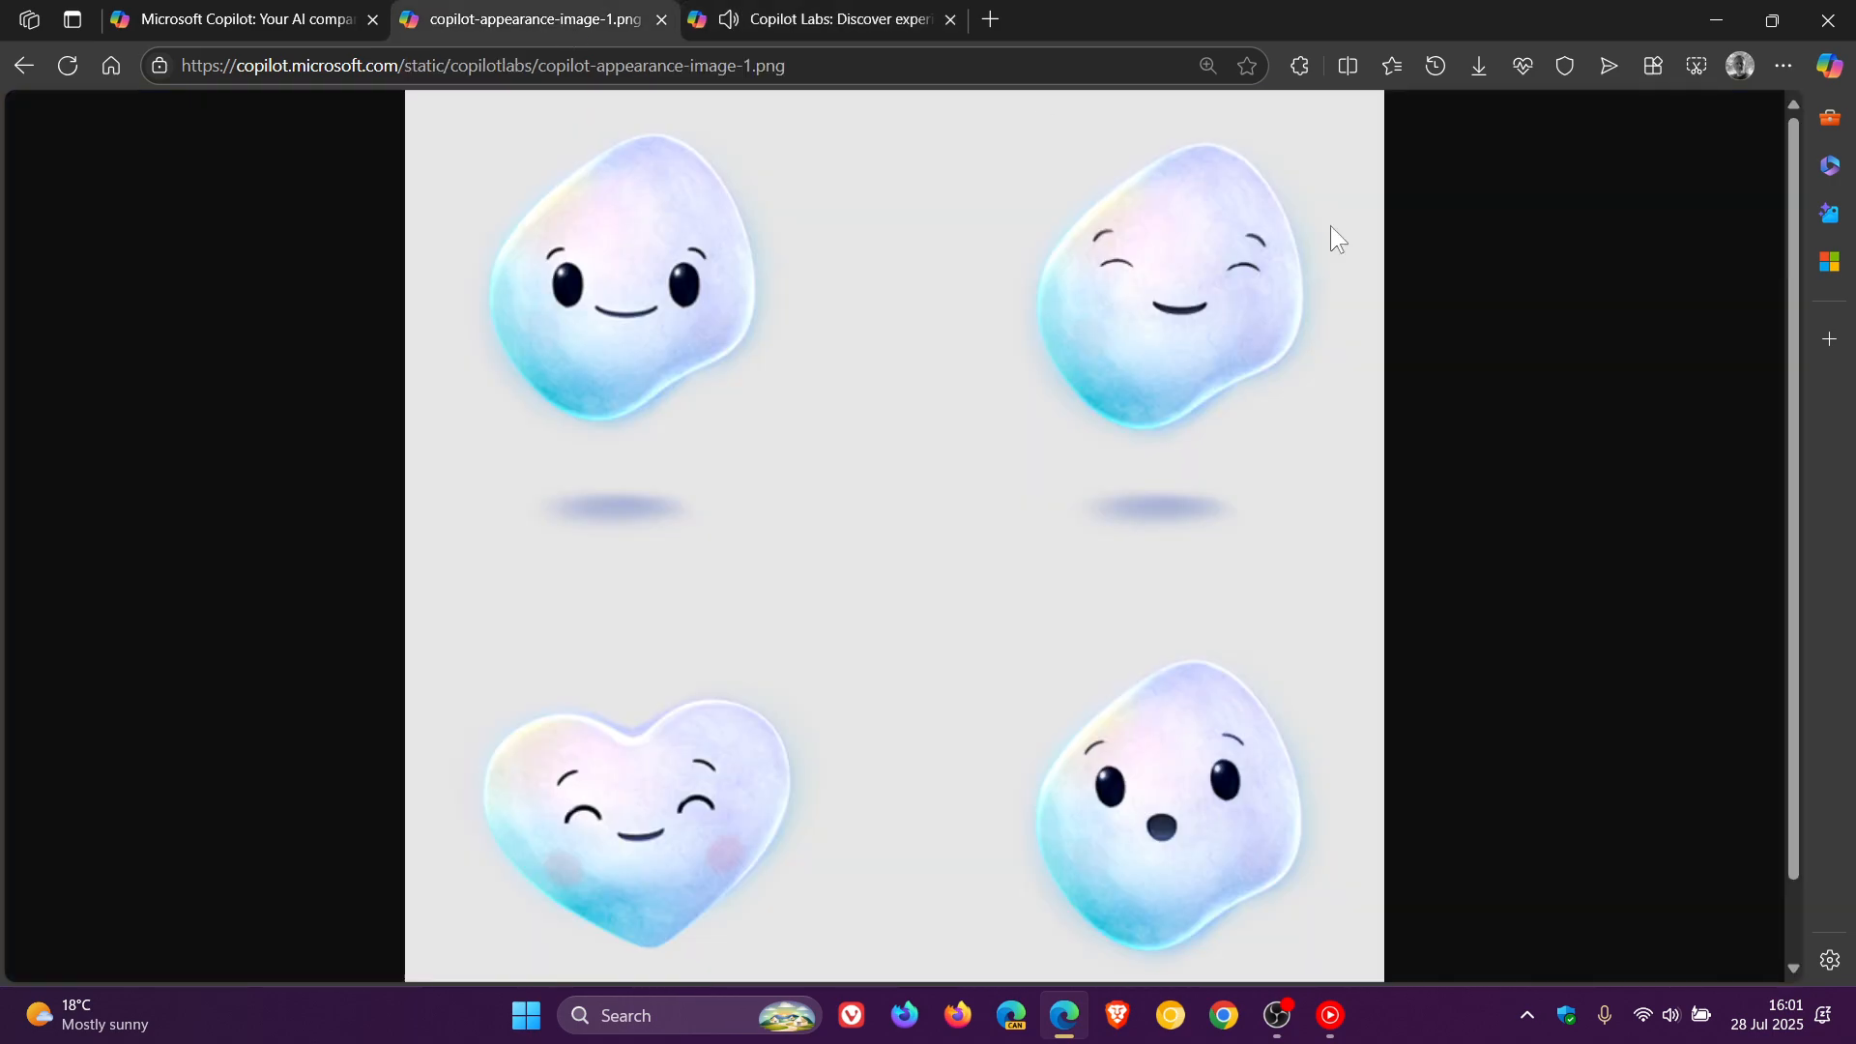
{"action": "mouse_move", "coordinate": [1549, 510]}
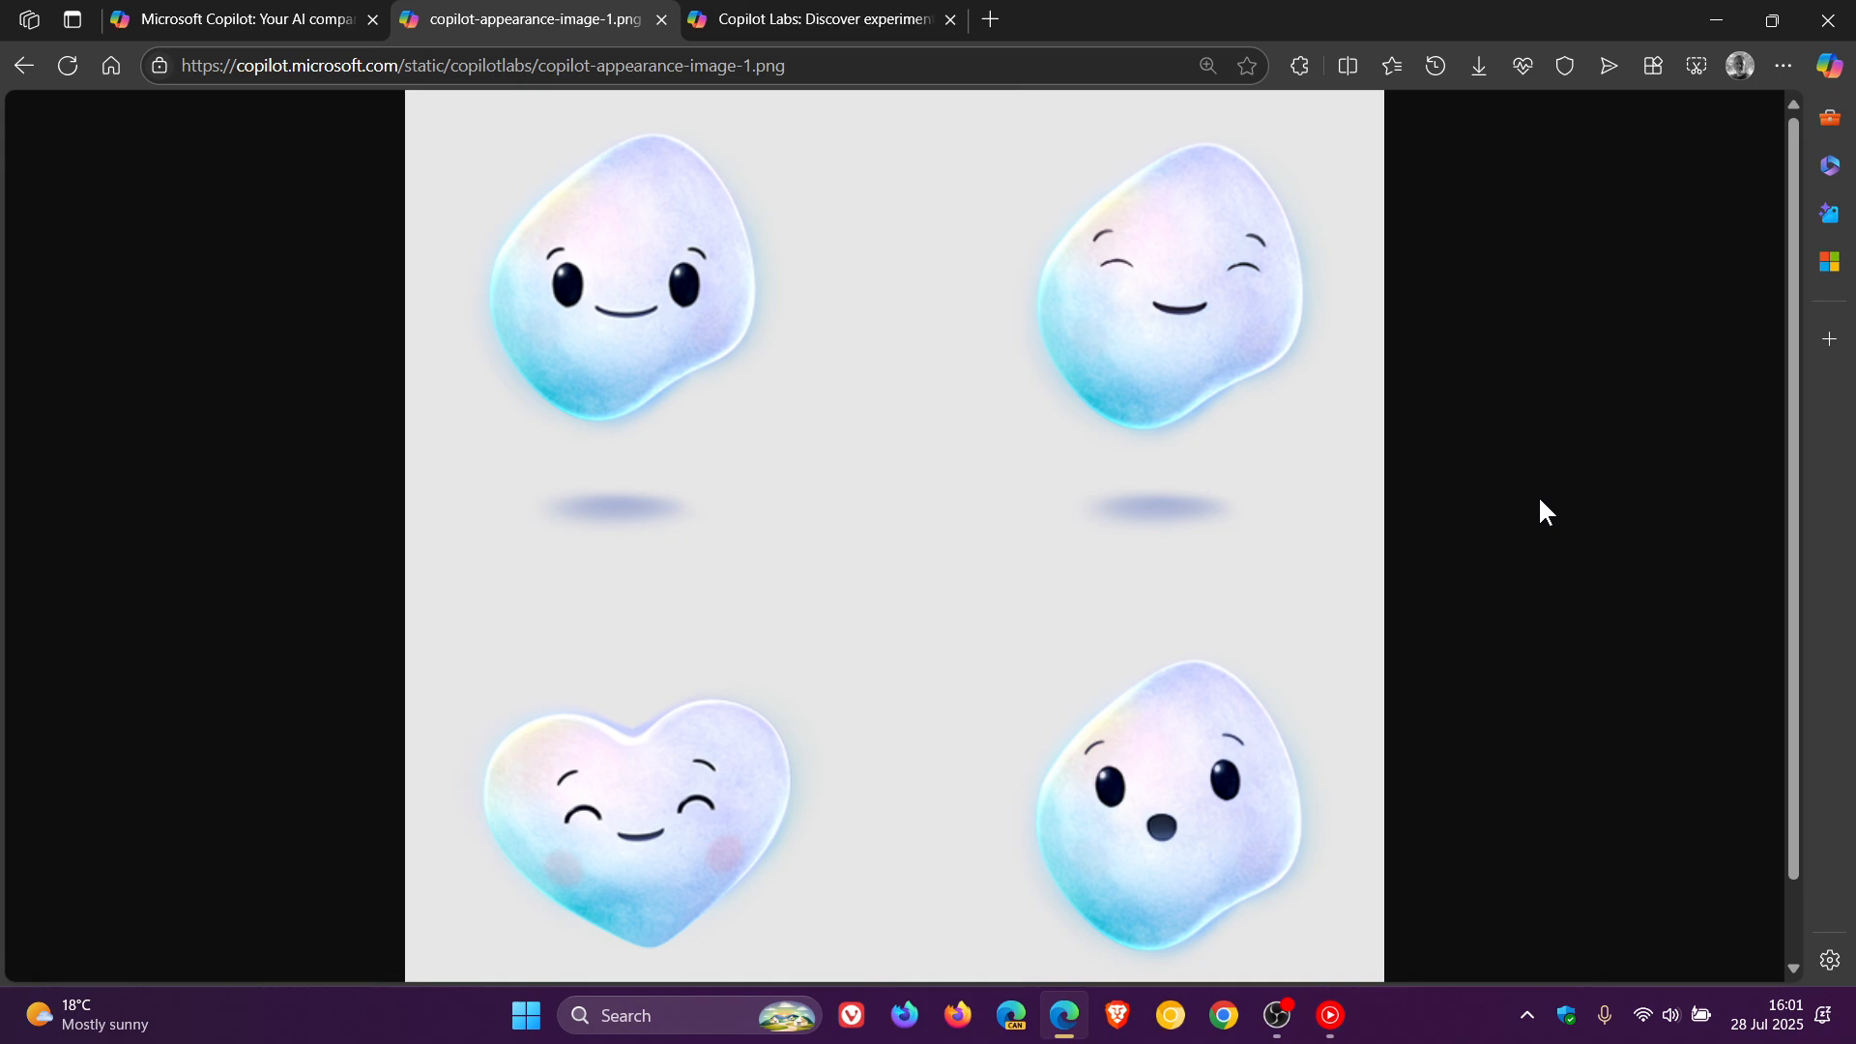
Show Copilot's voice options from the profile settings menu, leaving Wave as the current voice.
{"action": "left_click", "coordinate": [231, 20]}
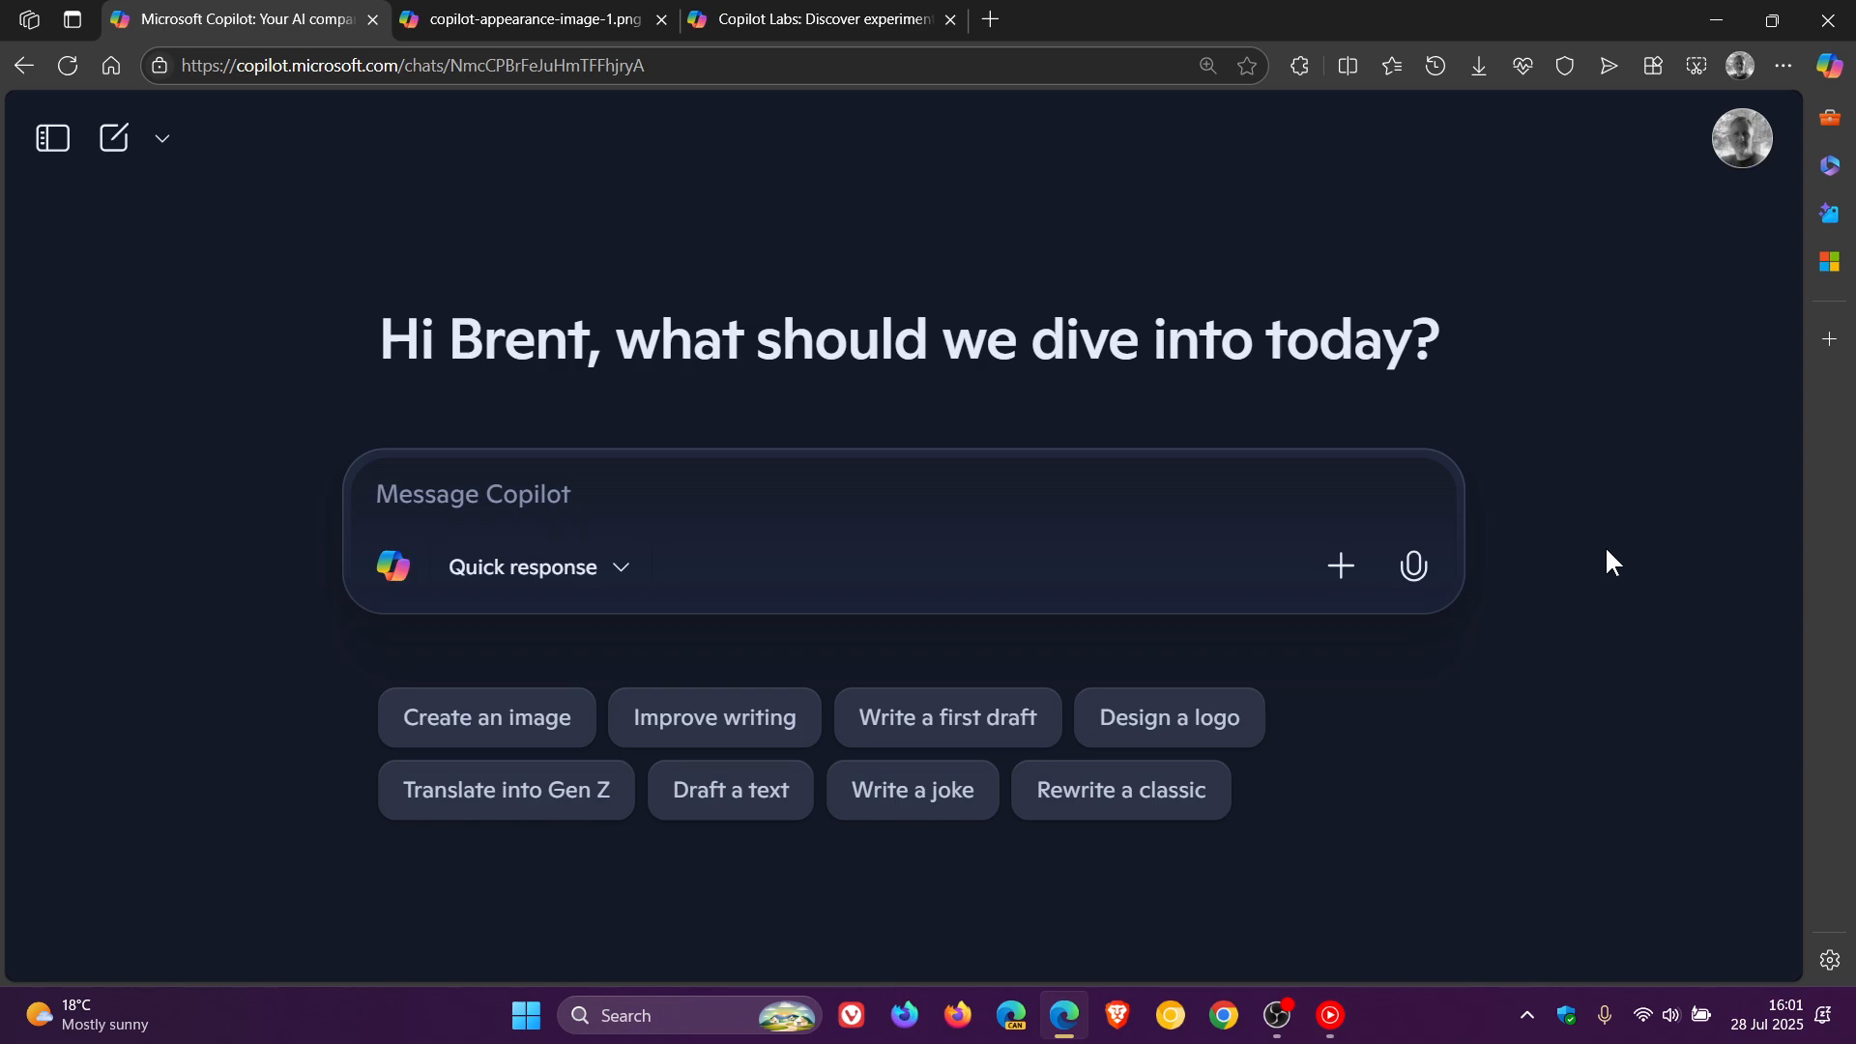
{"action": "mouse_move", "coordinate": [1620, 561]}
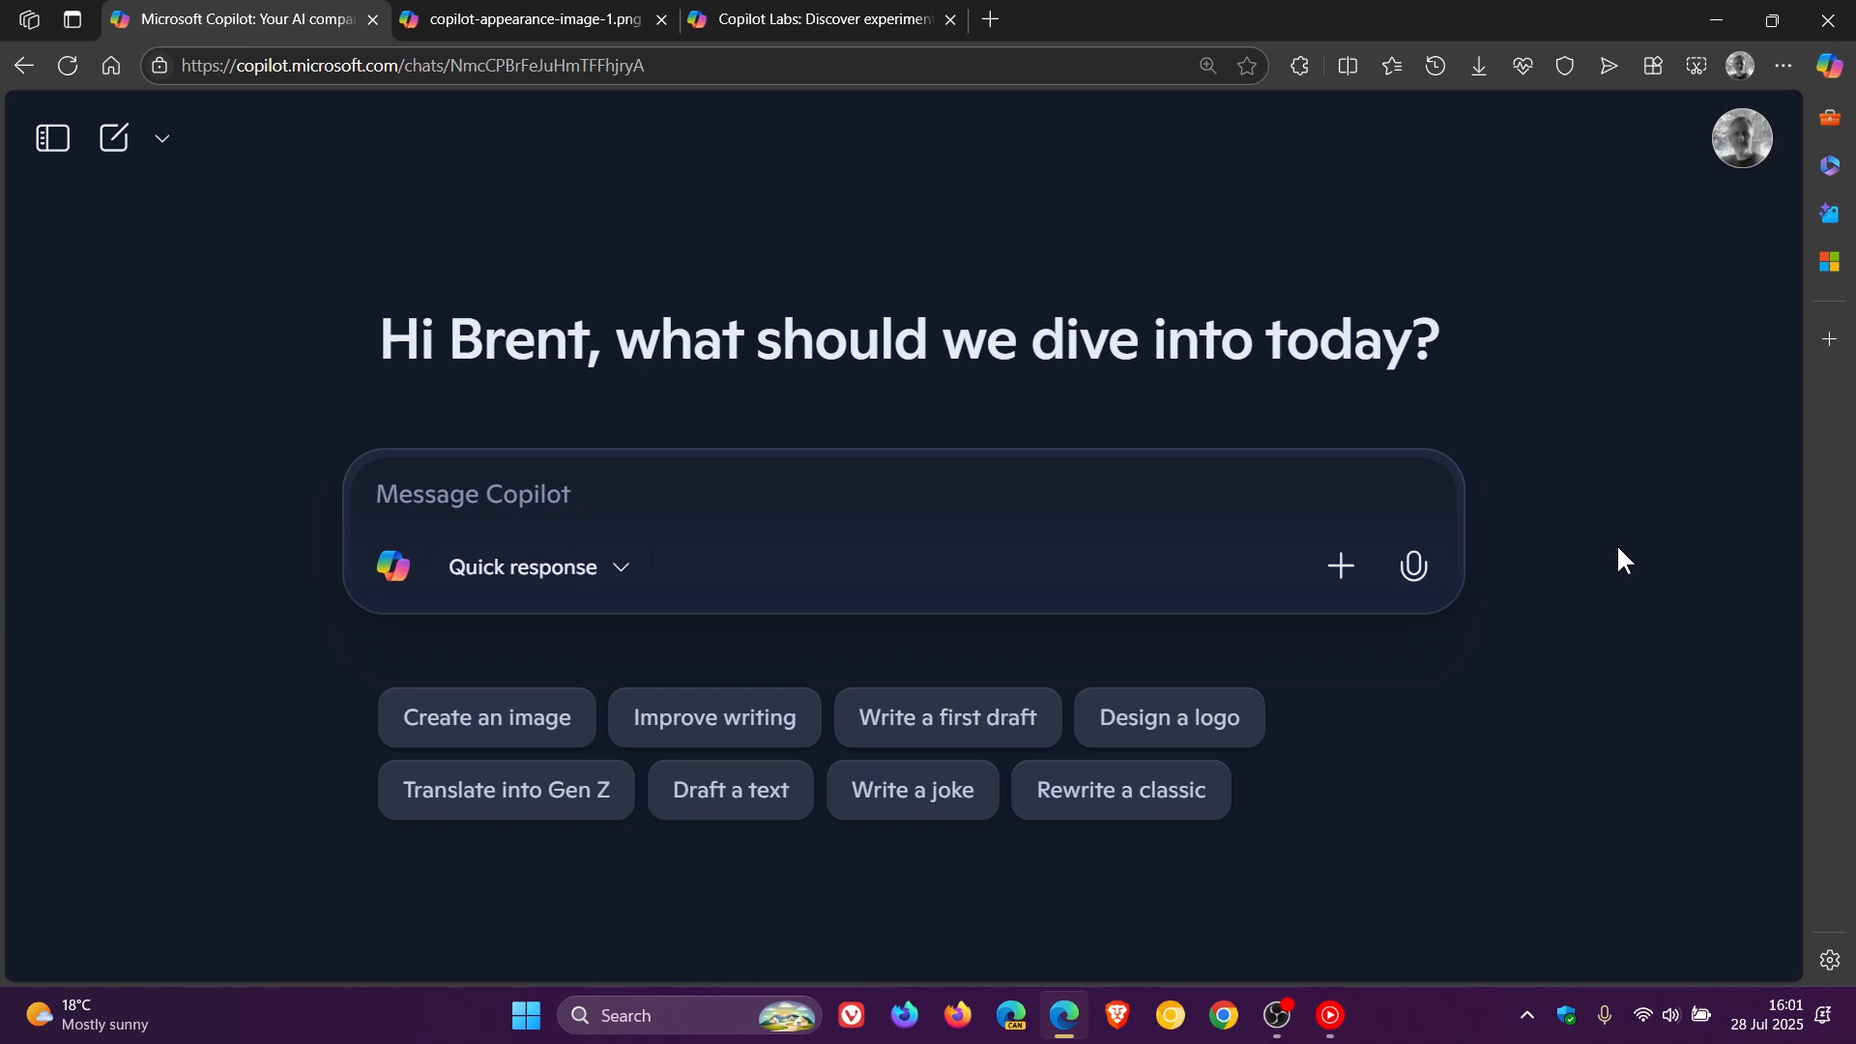
{"action": "mouse_move", "coordinate": [1661, 402]}
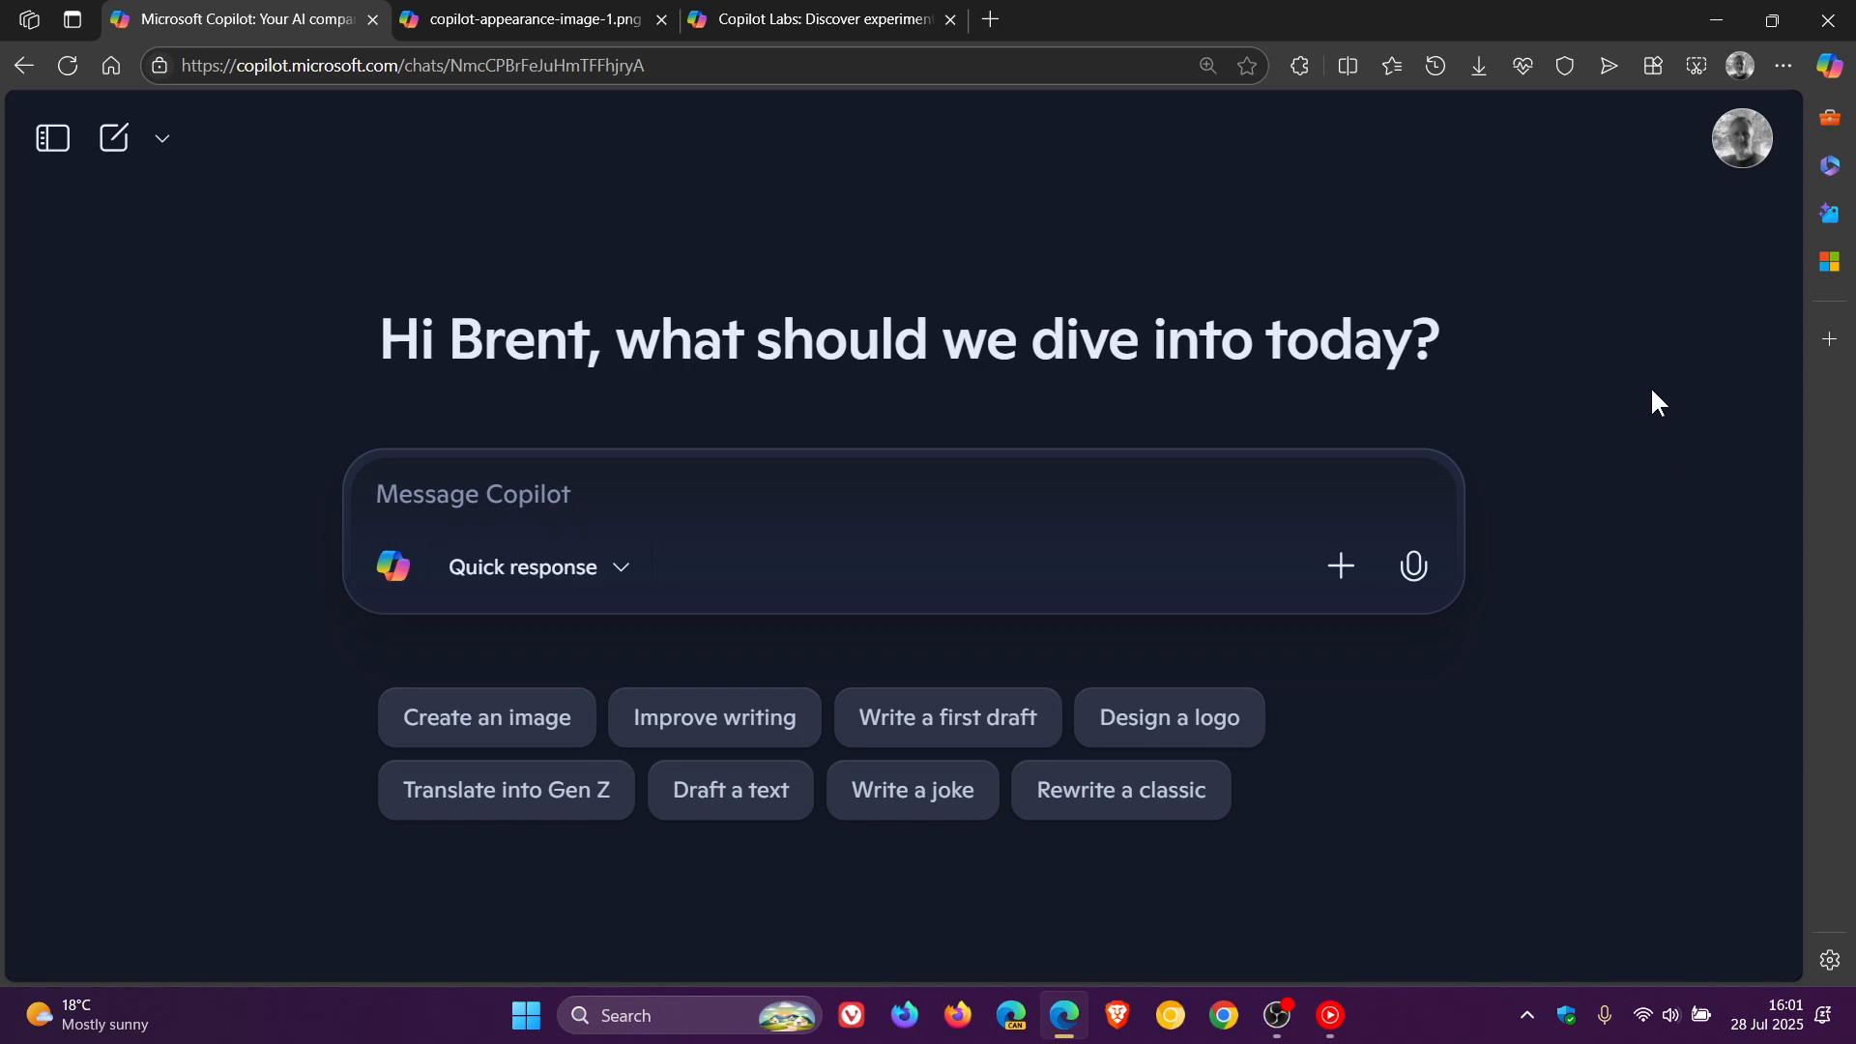
{"action": "left_click", "coordinate": [1741, 135]}
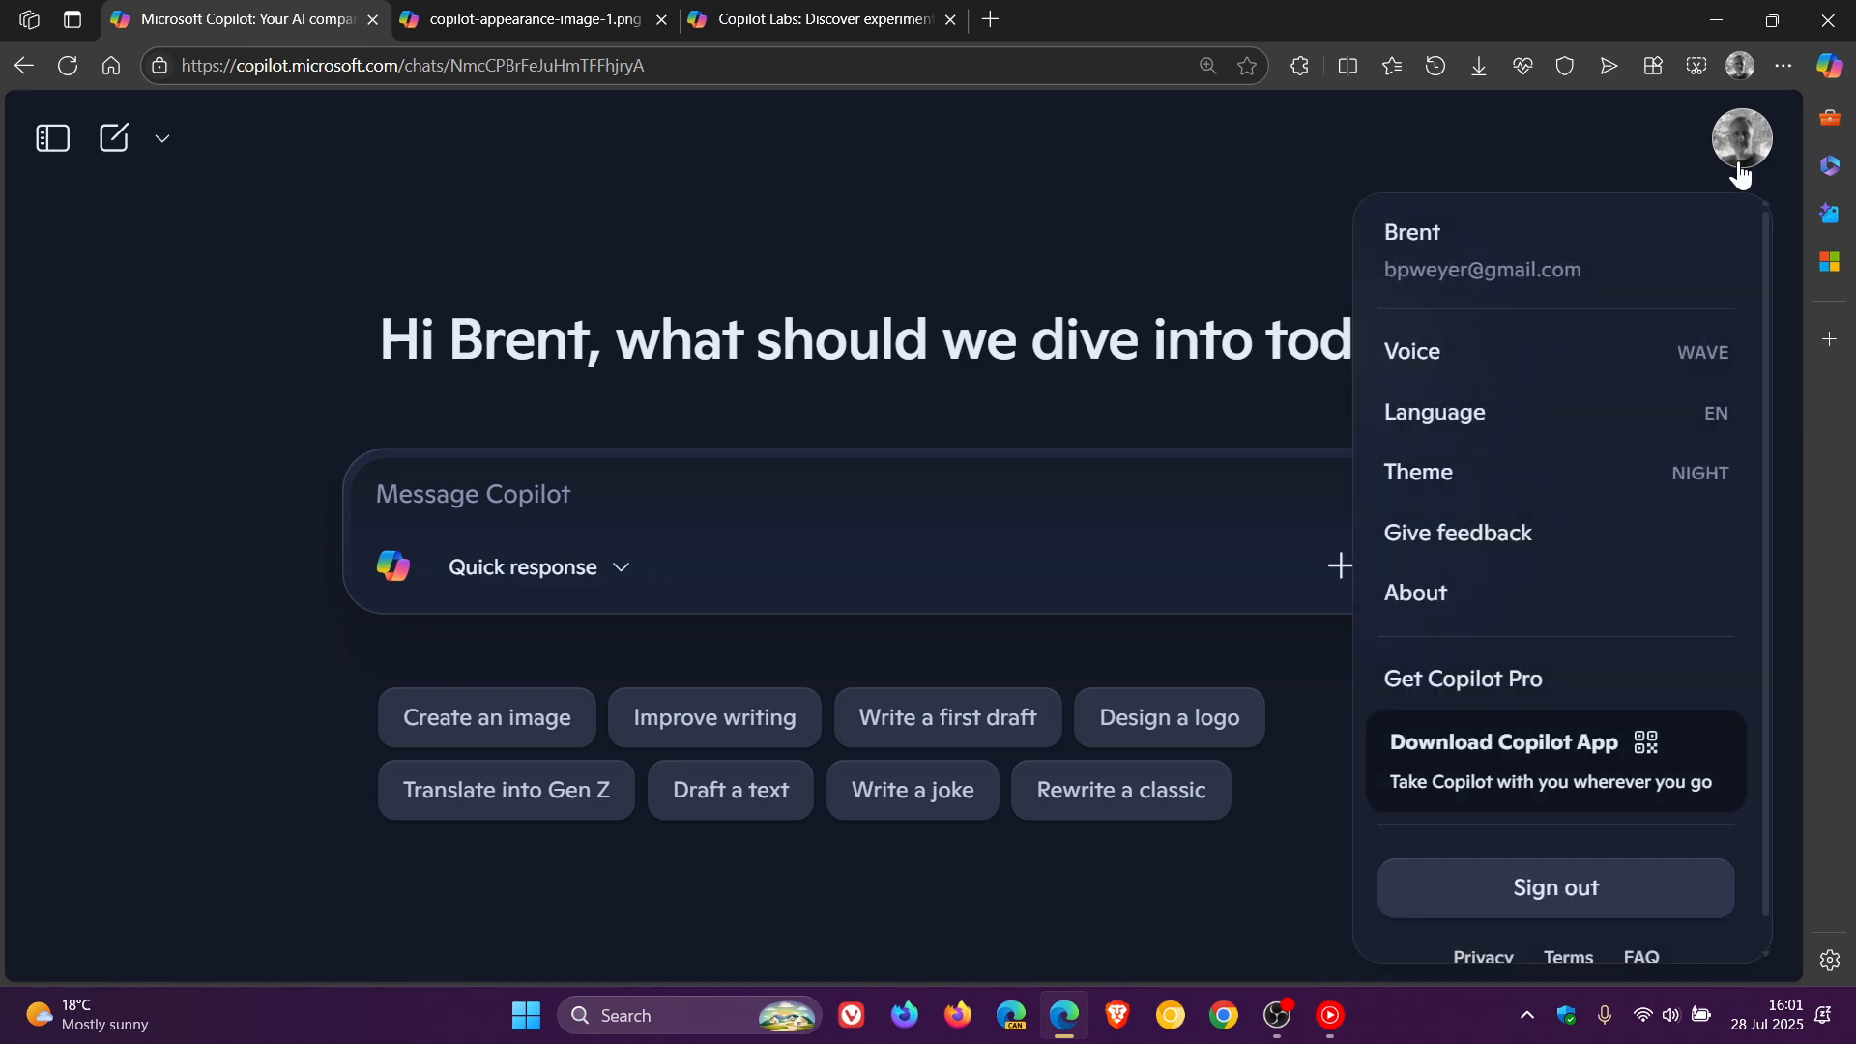
{"action": "left_click", "coordinate": [1412, 352]}
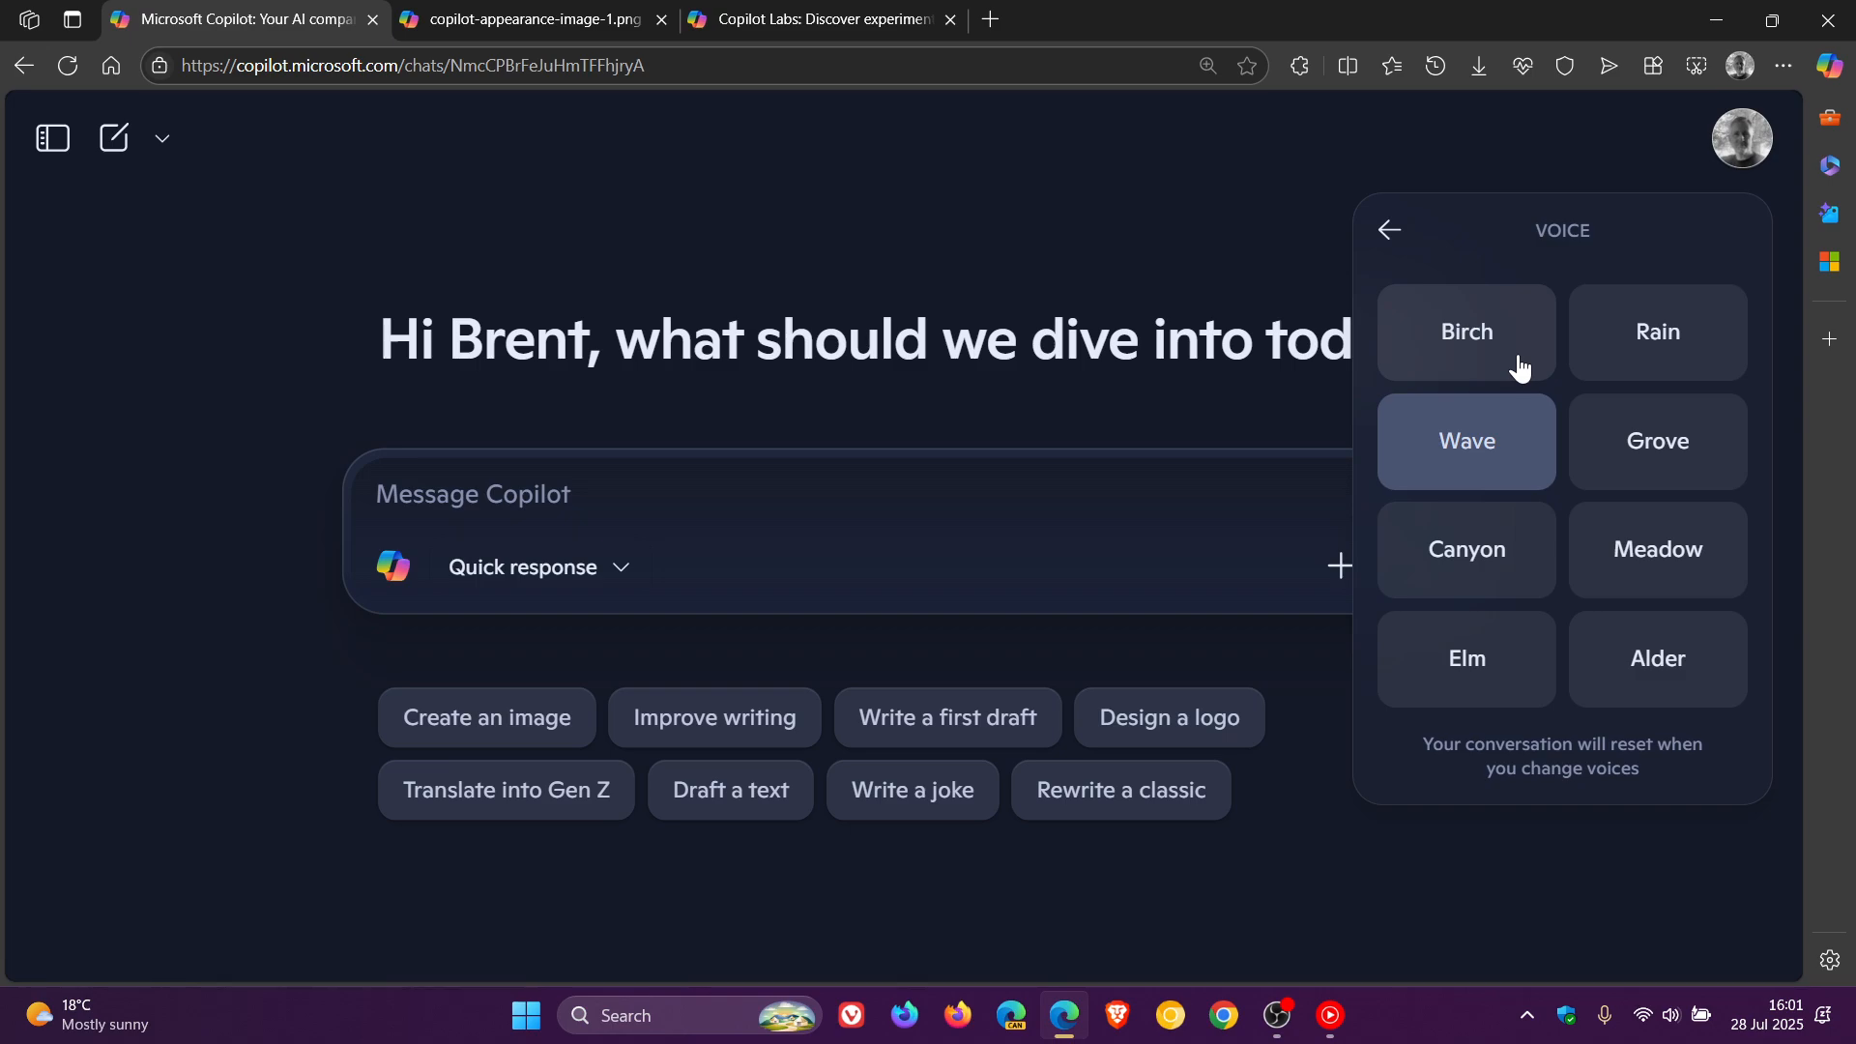
{"action": "mouse_move", "coordinate": [1713, 222]}
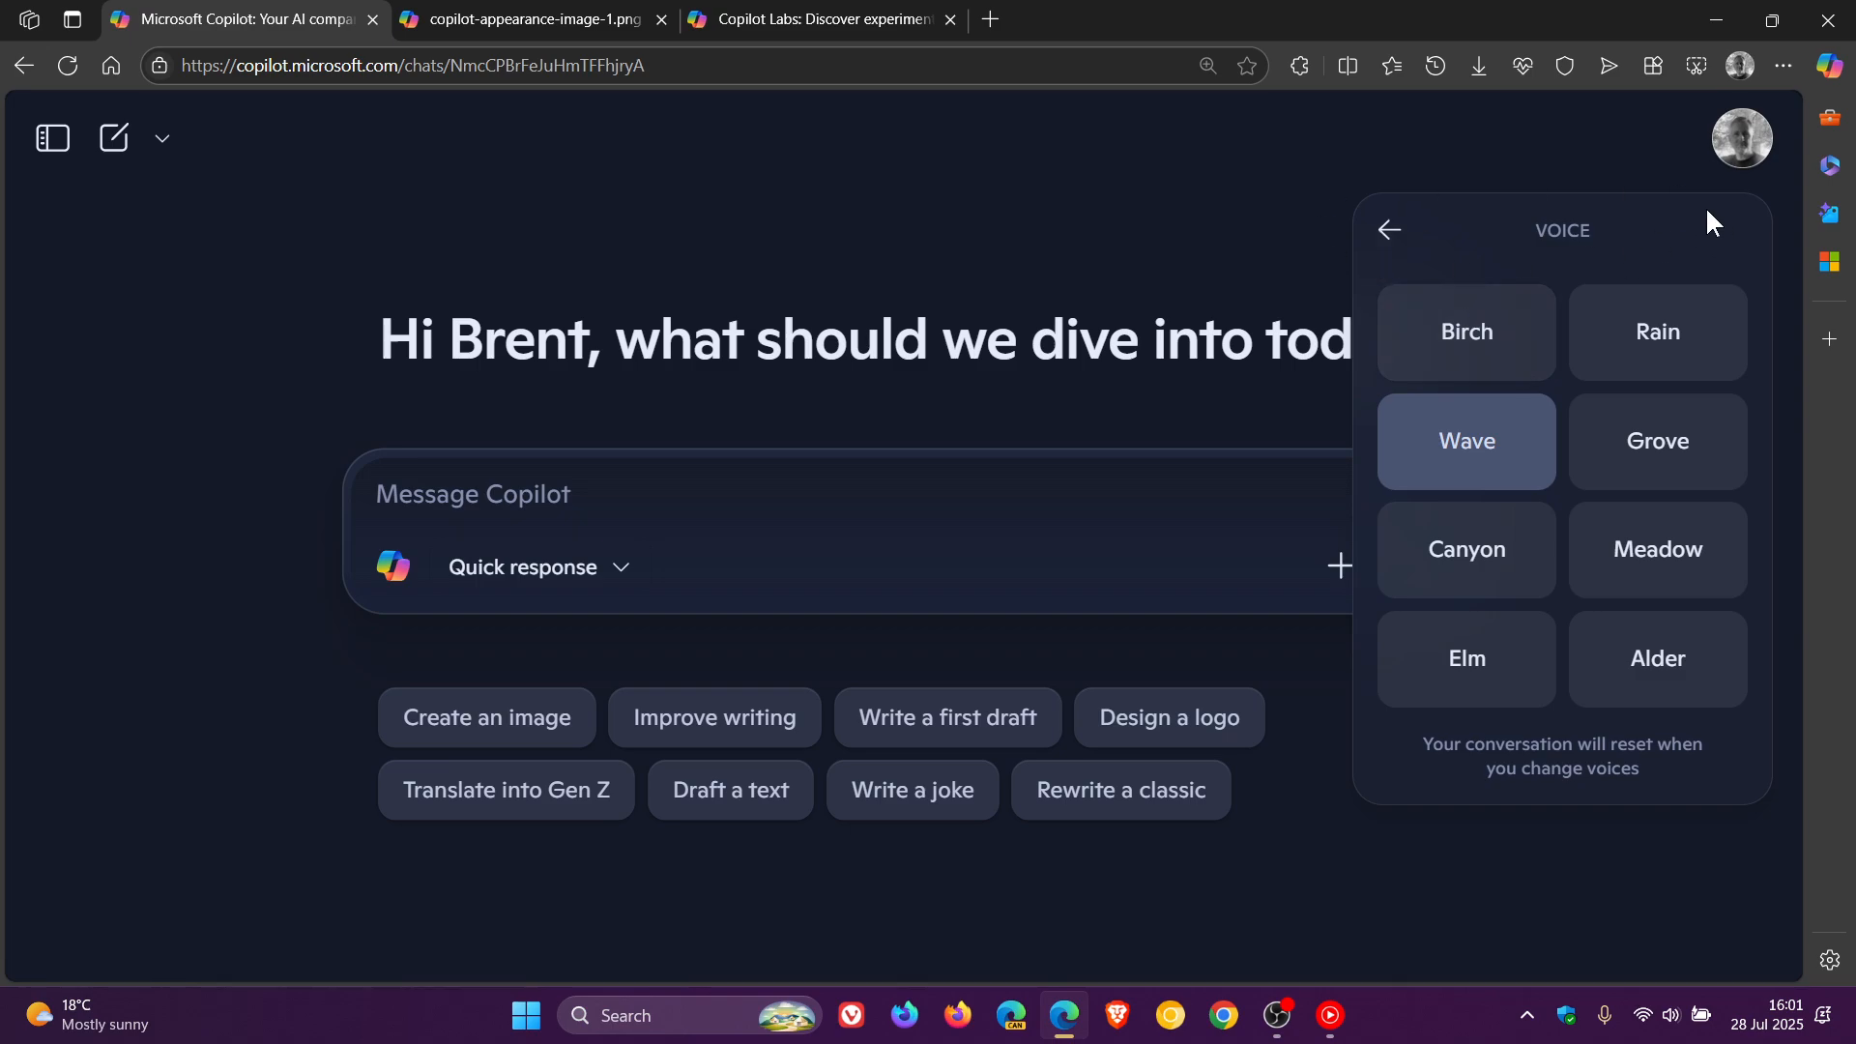
{"action": "mouse_move", "coordinate": [1505, 286]}
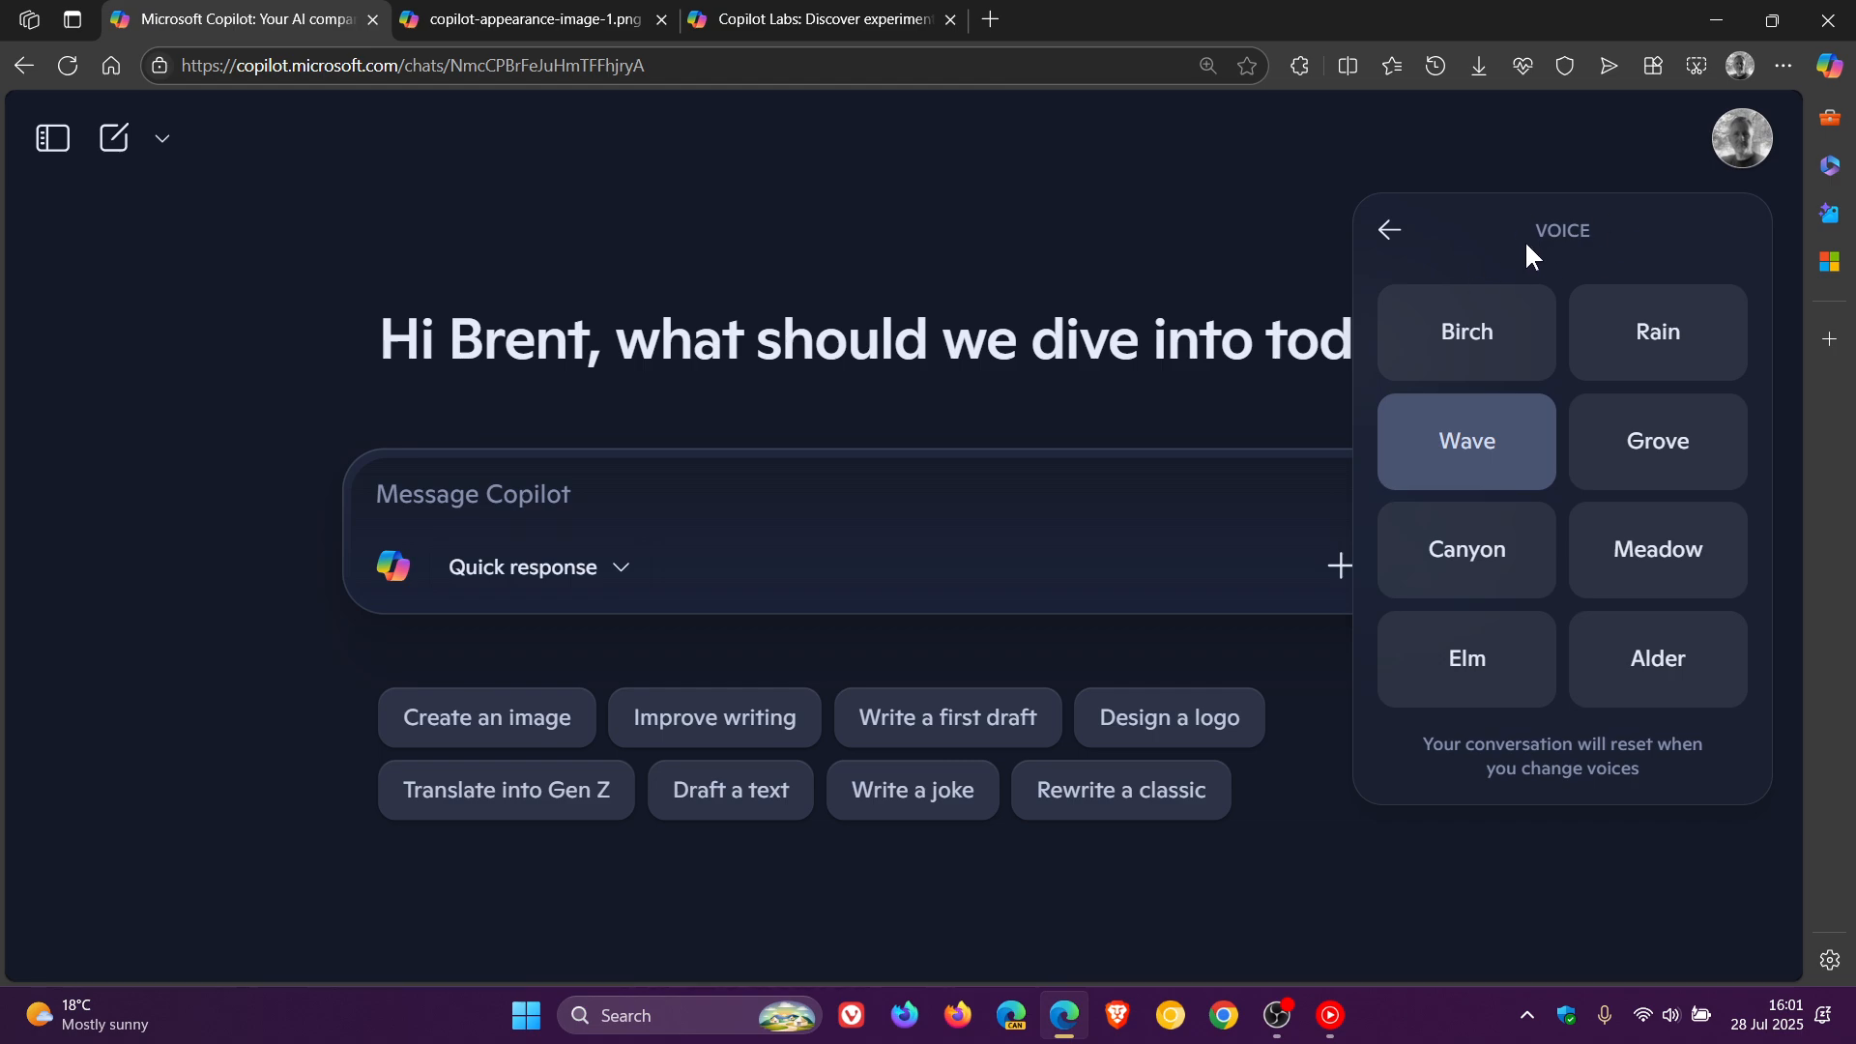
{"action": "mouse_move", "coordinate": [1531, 265]}
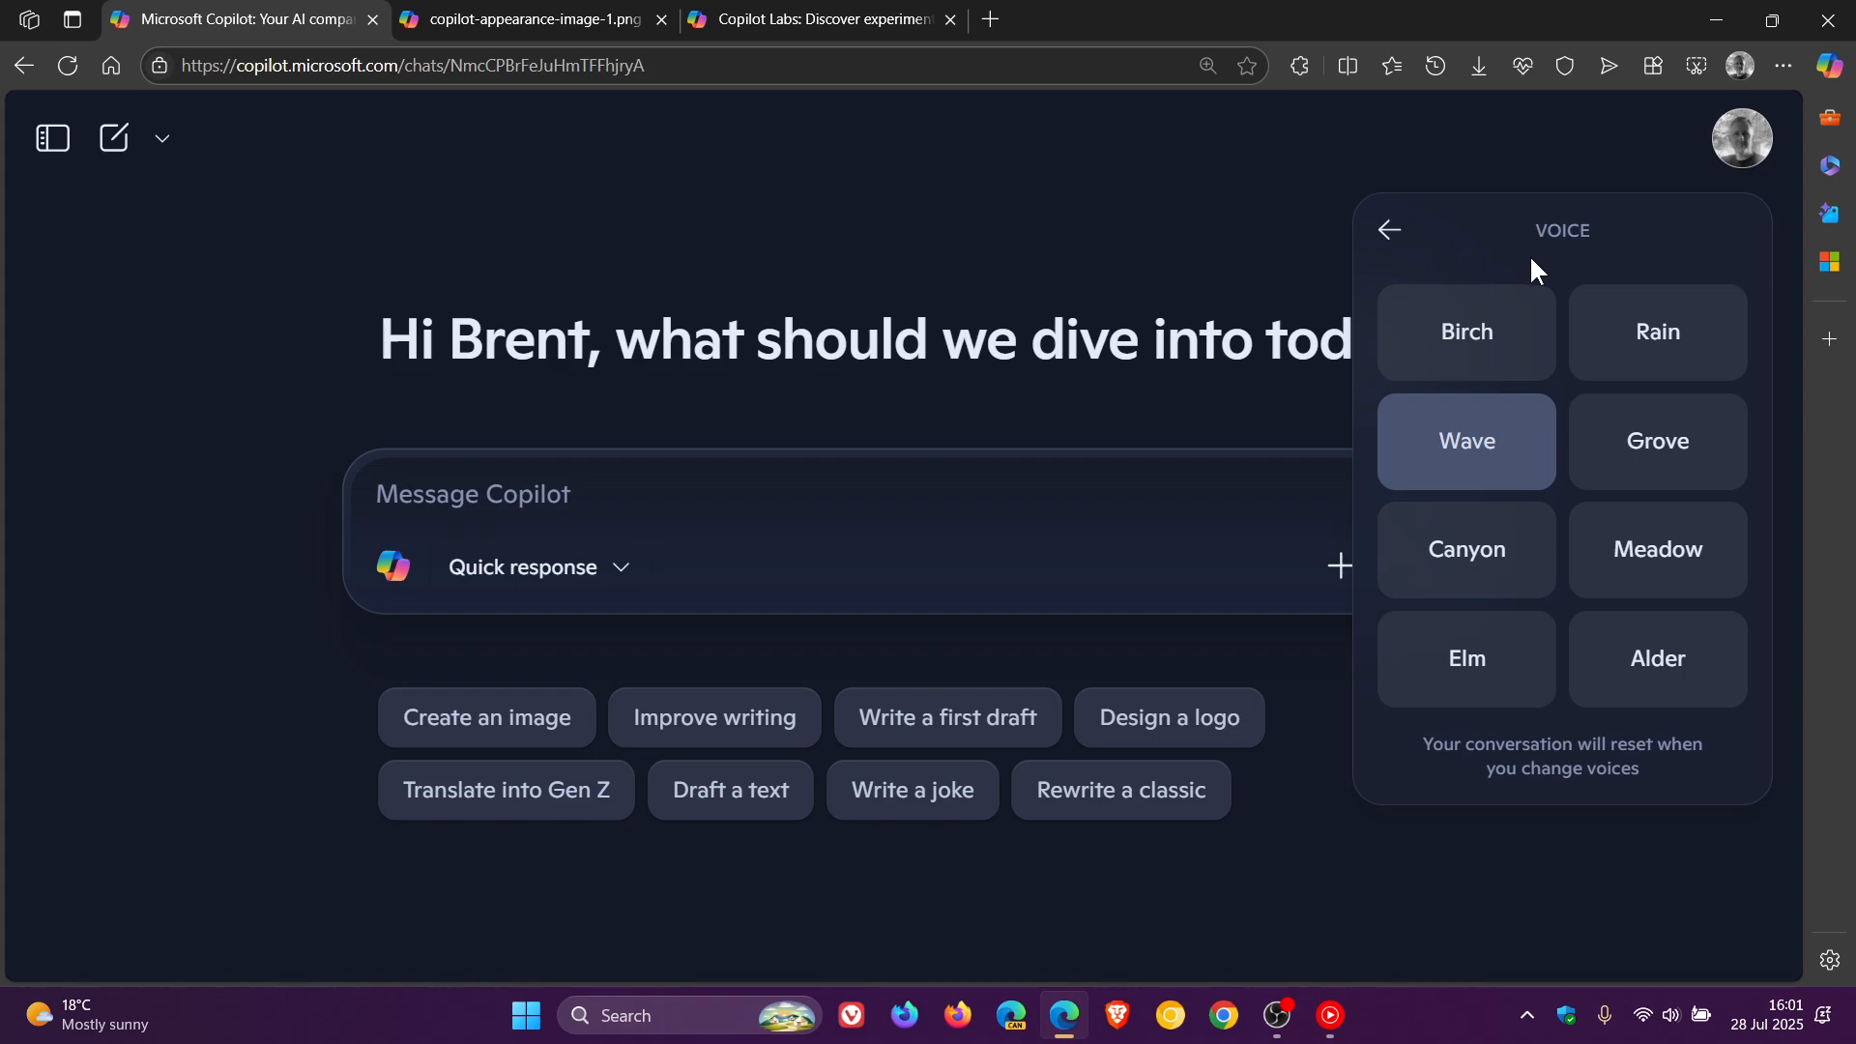
{"action": "mouse_move", "coordinate": [1495, 127]}
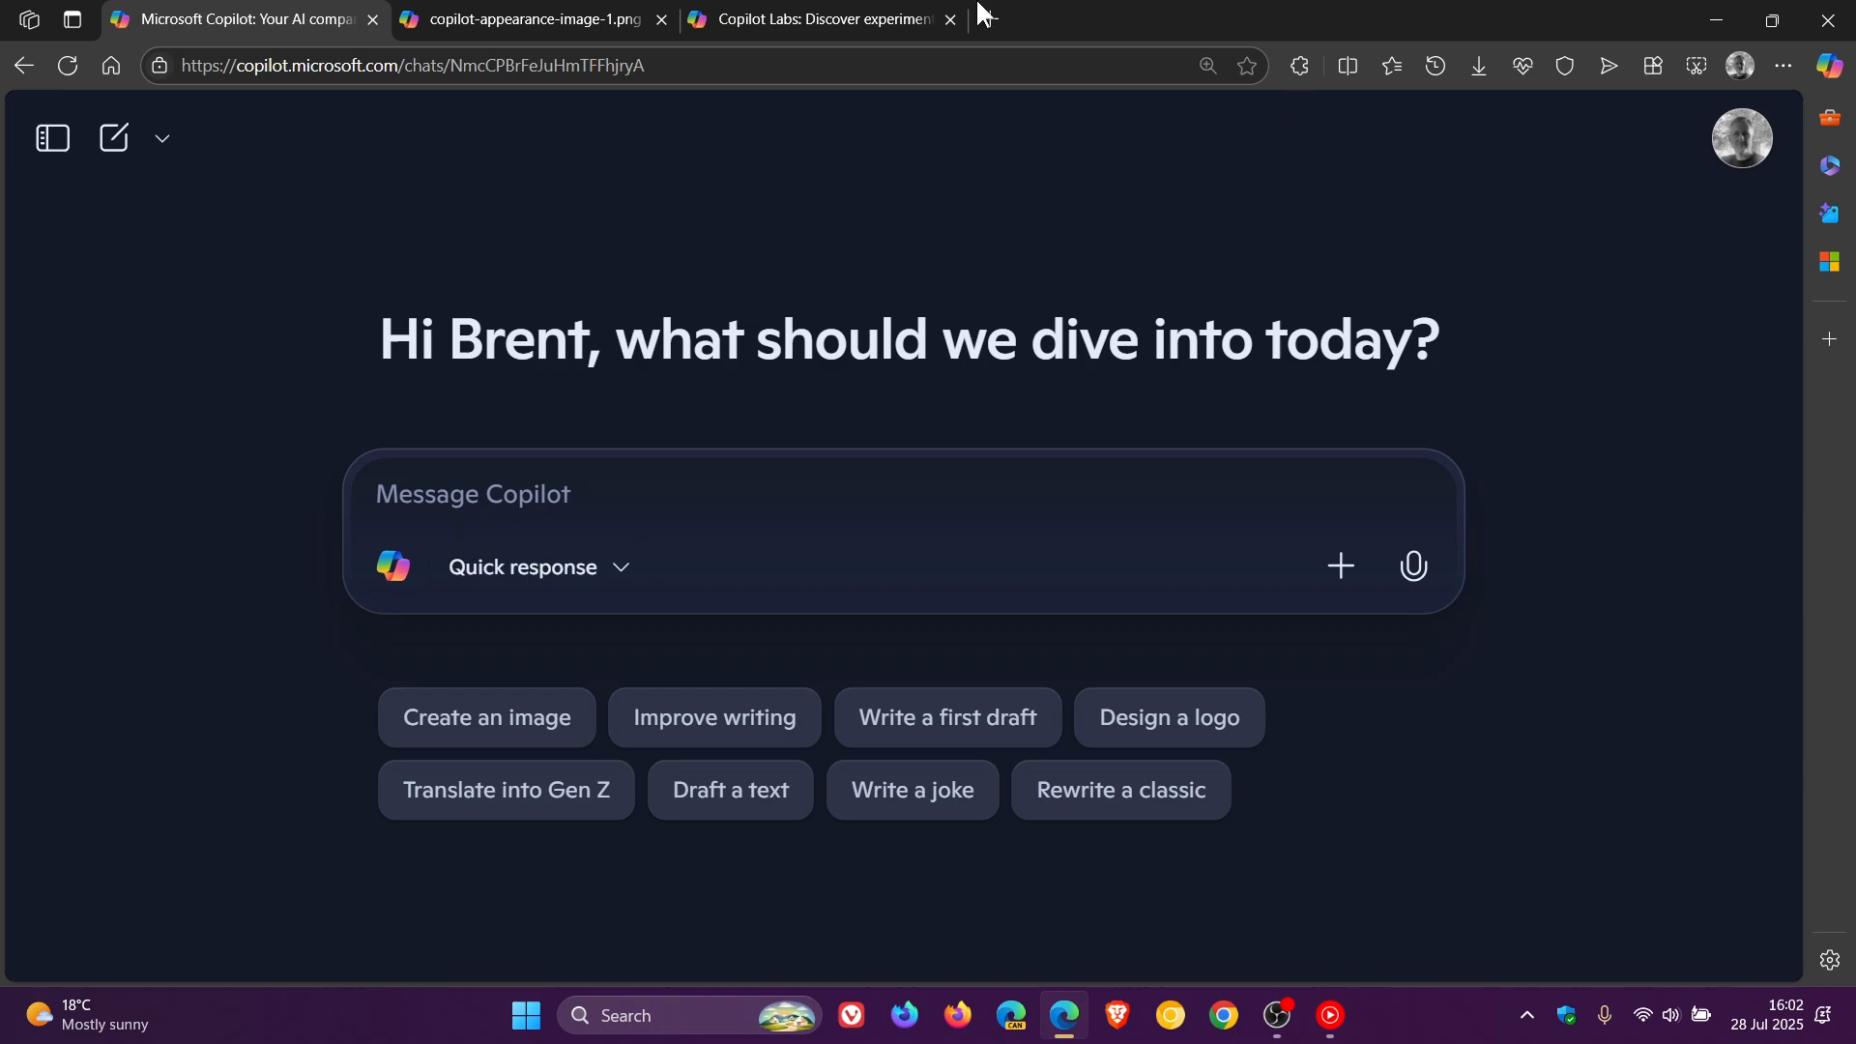
{"action": "left_click", "coordinate": [526, 19]}
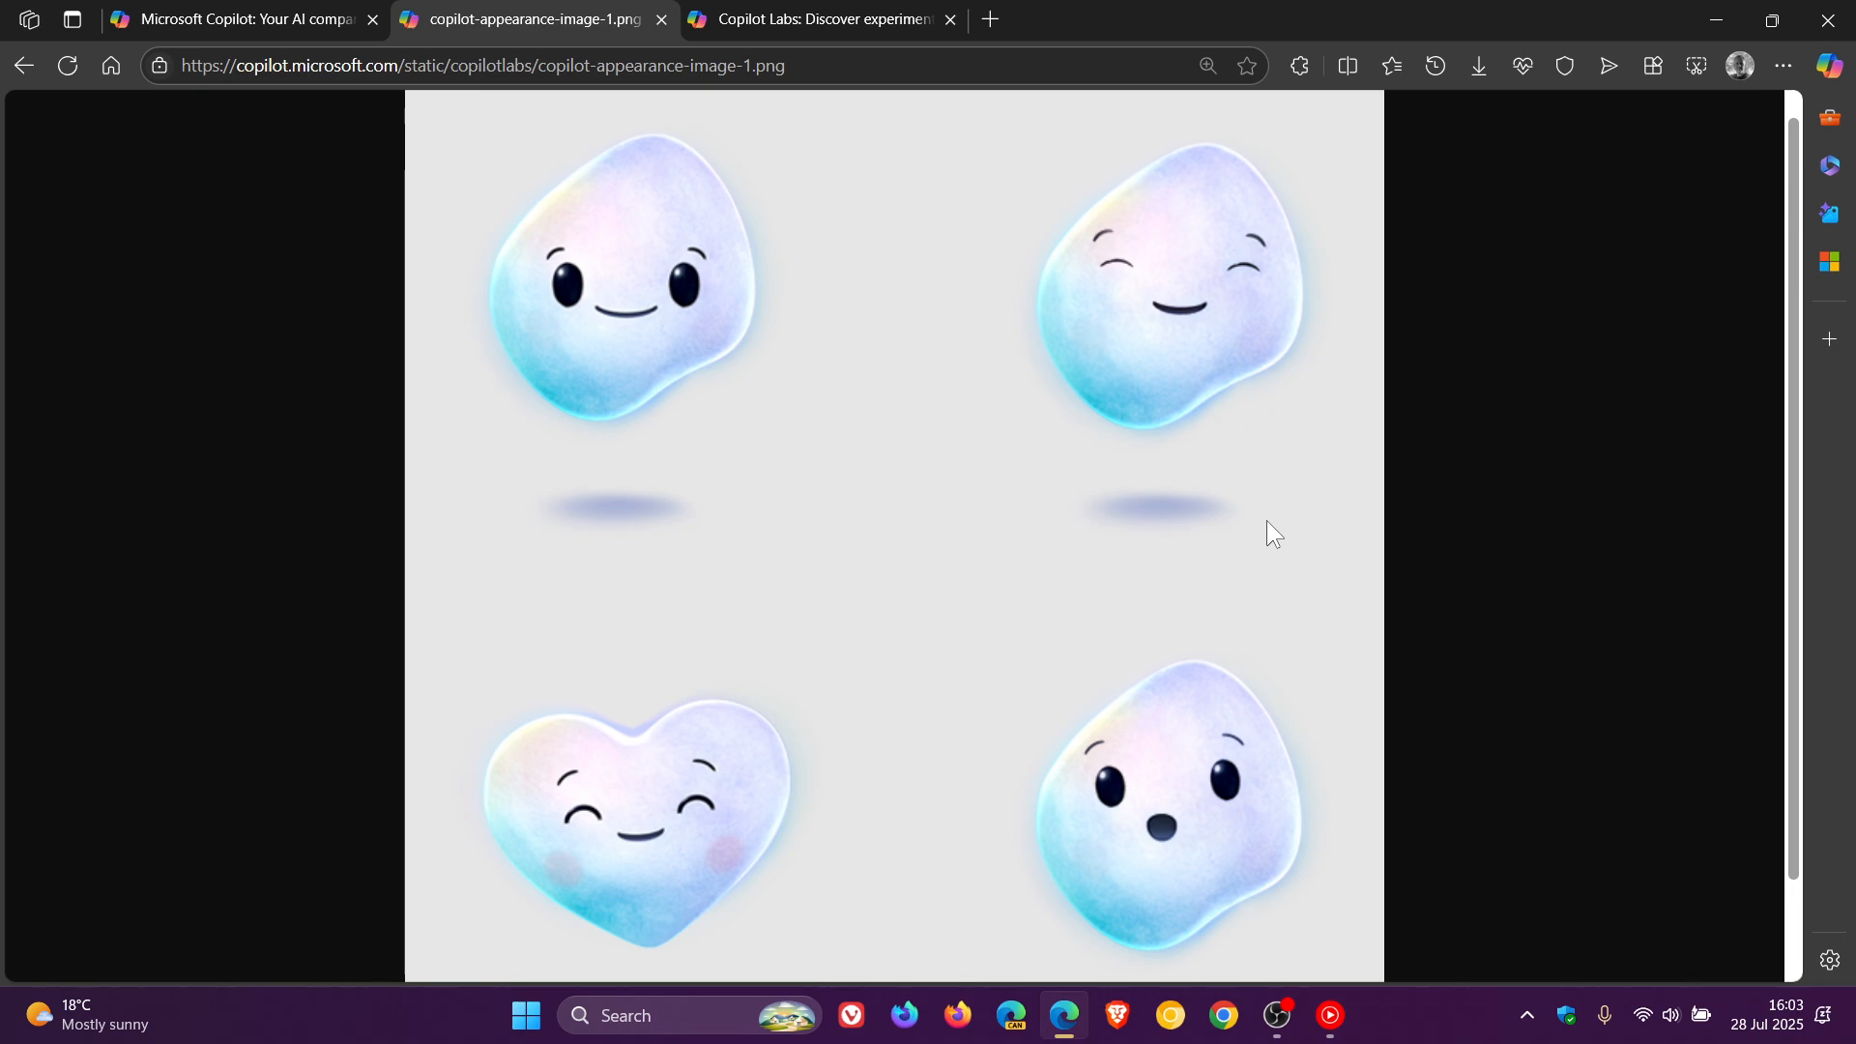
{"action": "left_click", "coordinate": [230, 19]}
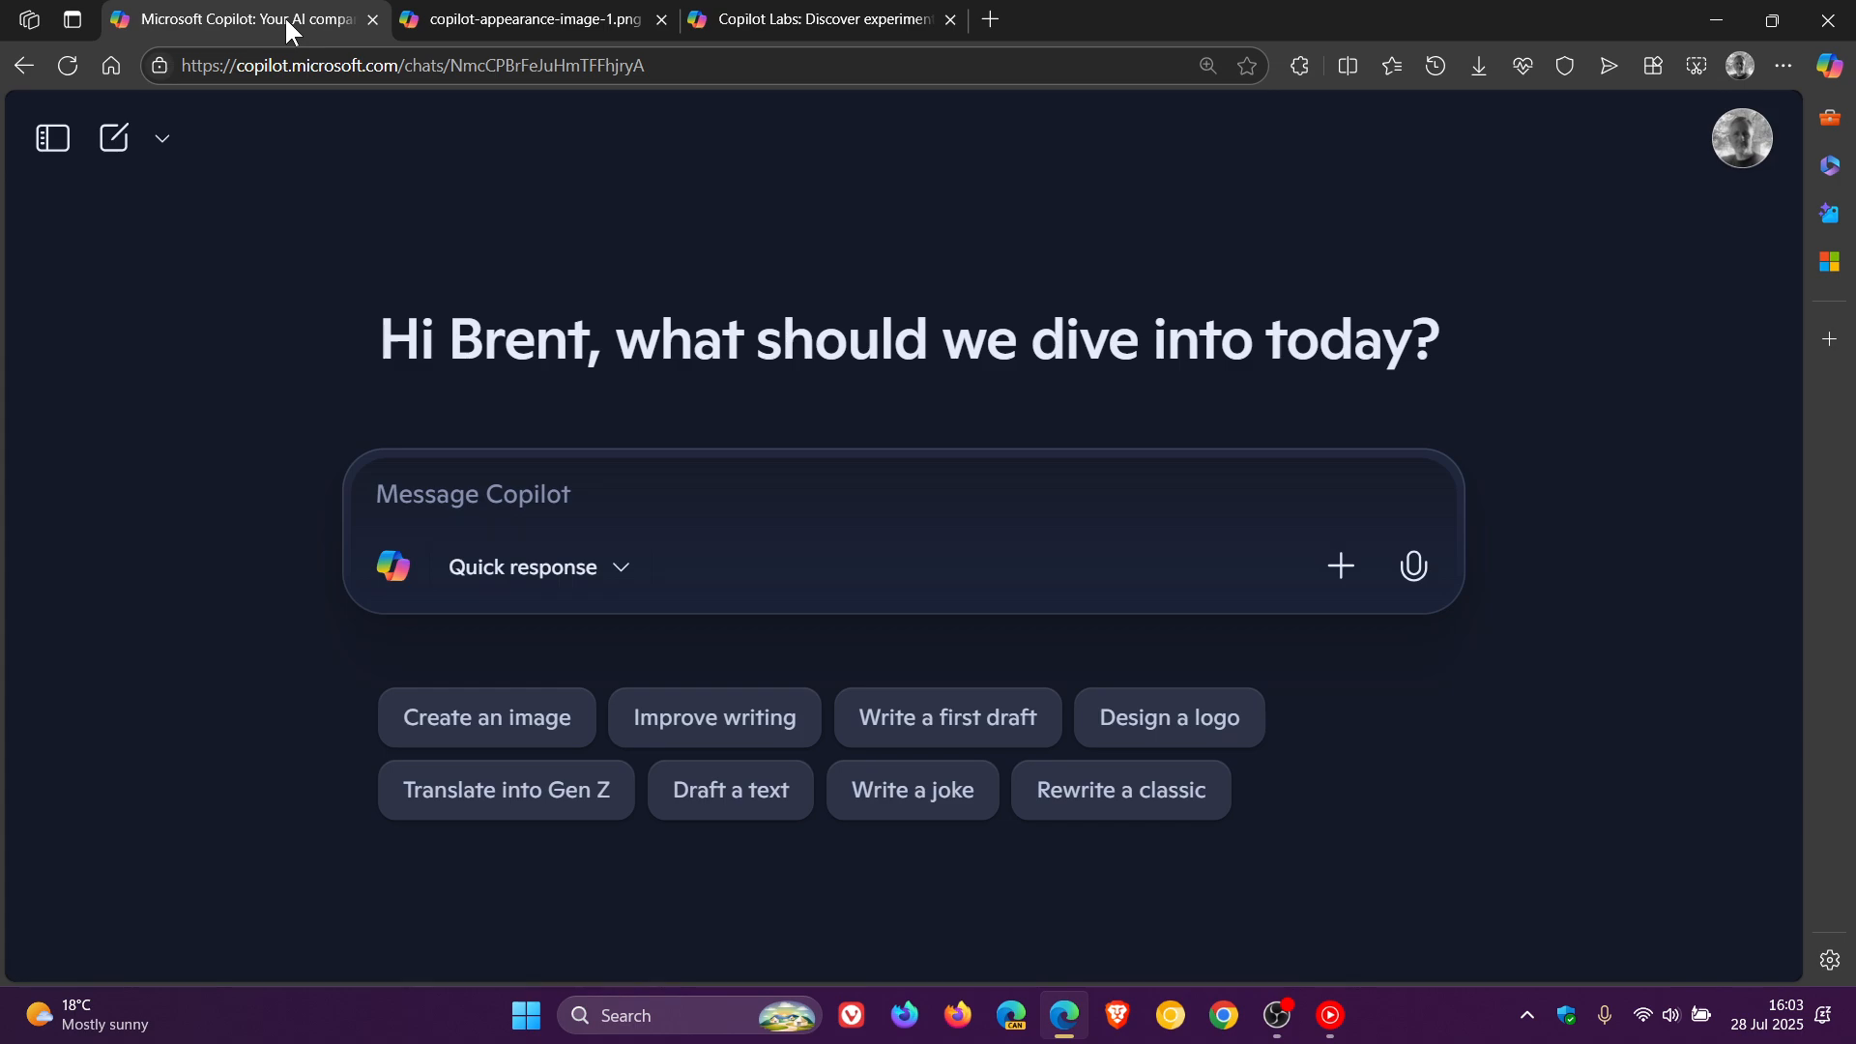
{"action": "mouse_move", "coordinate": [1665, 611]}
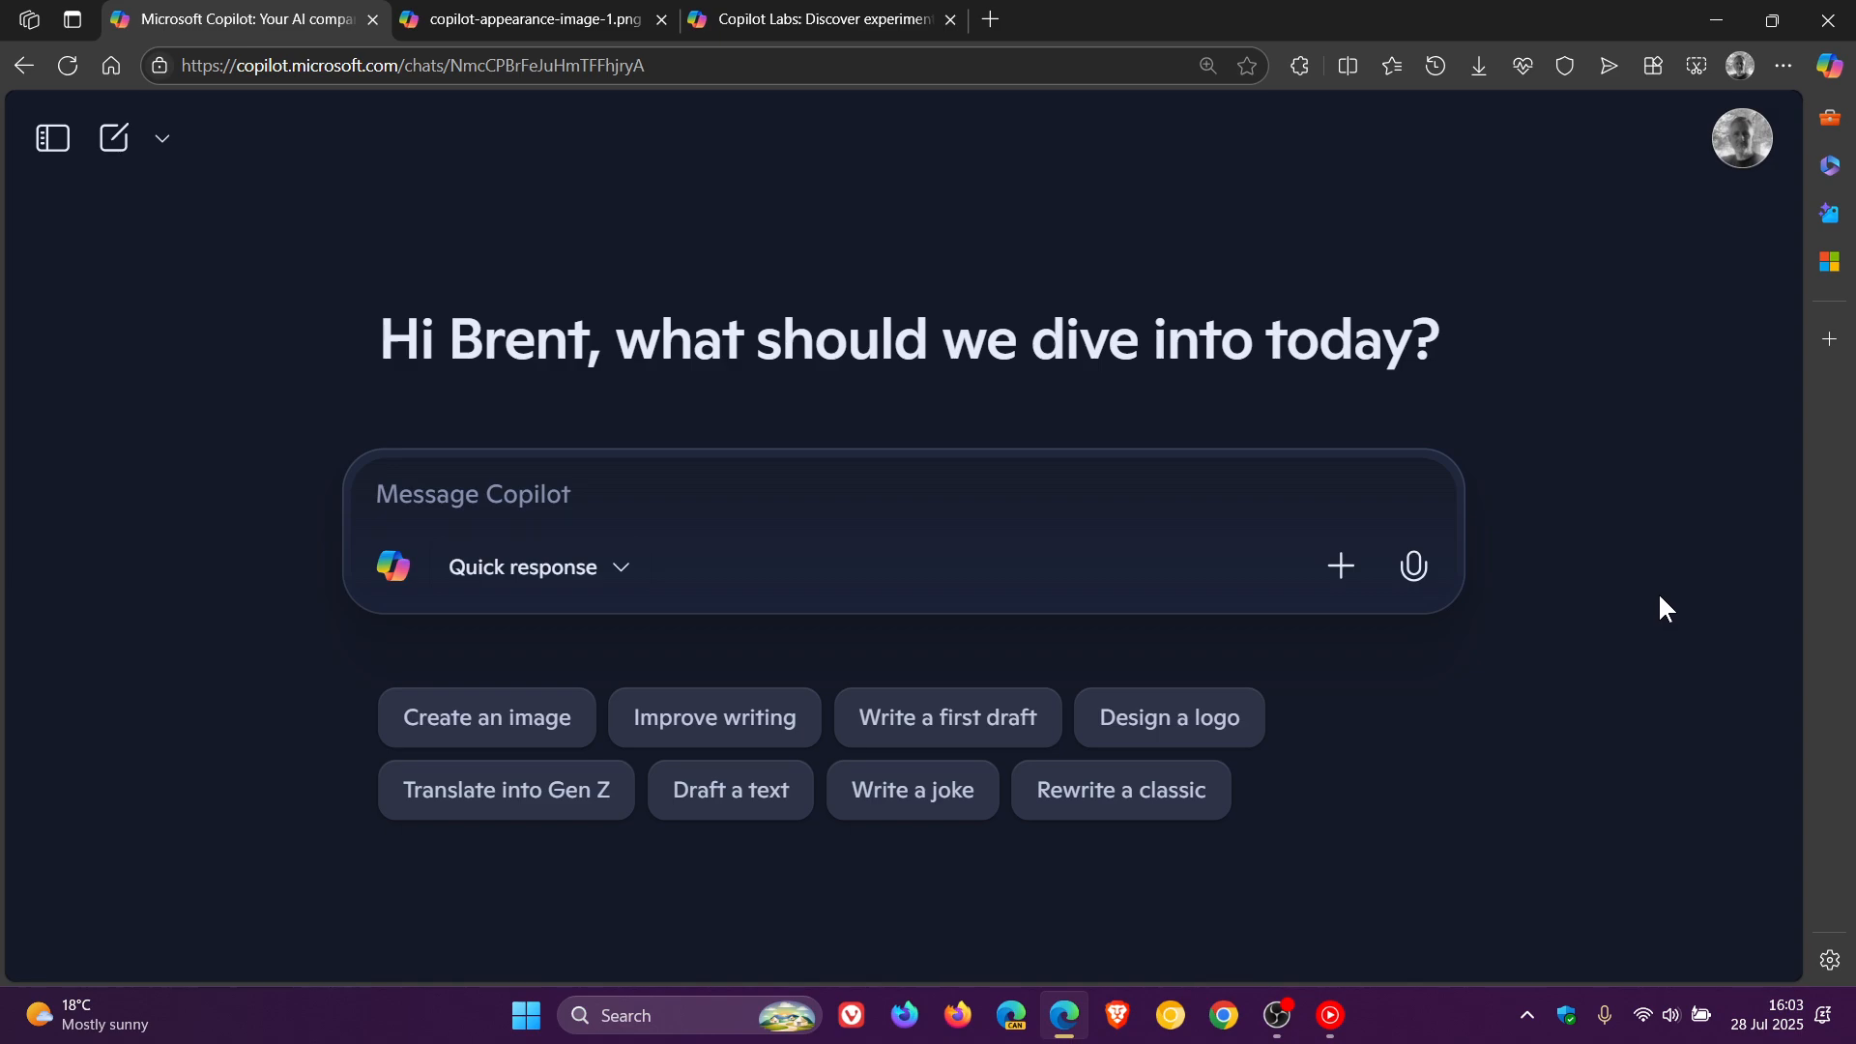
{"action": "mouse_move", "coordinate": [1467, 704]}
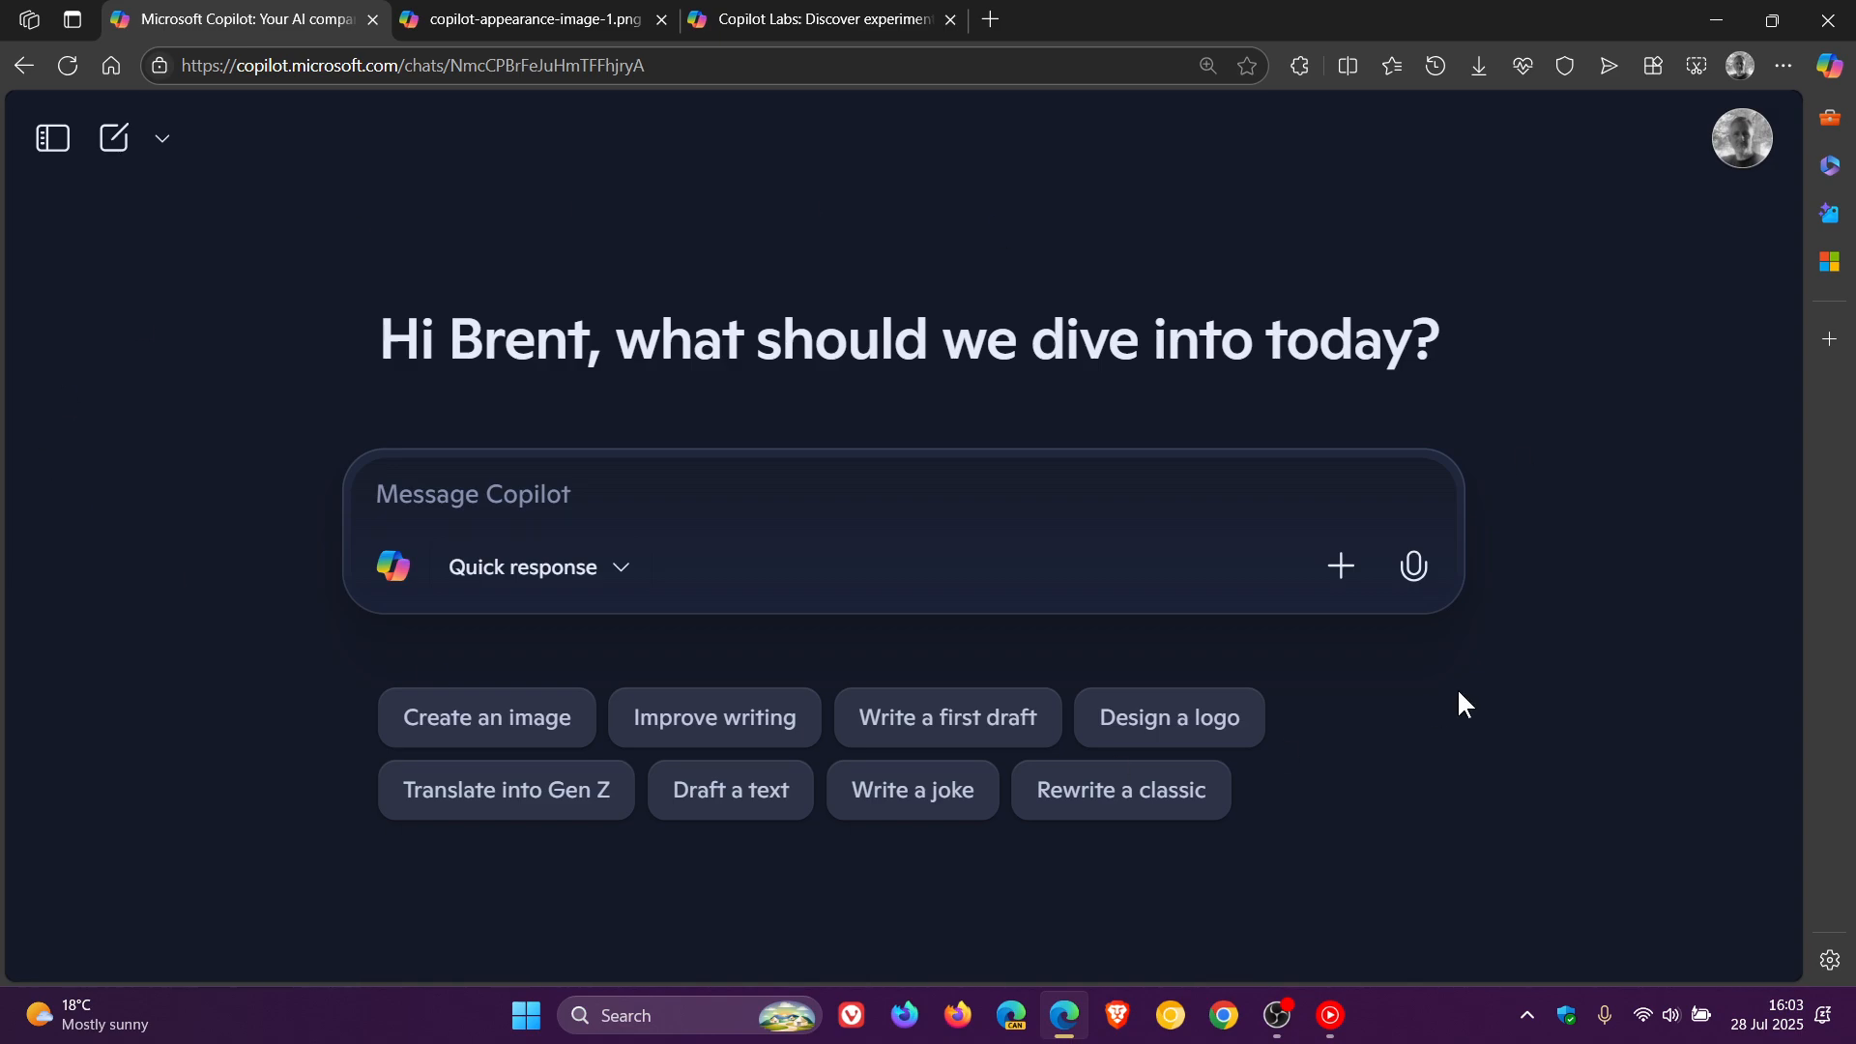